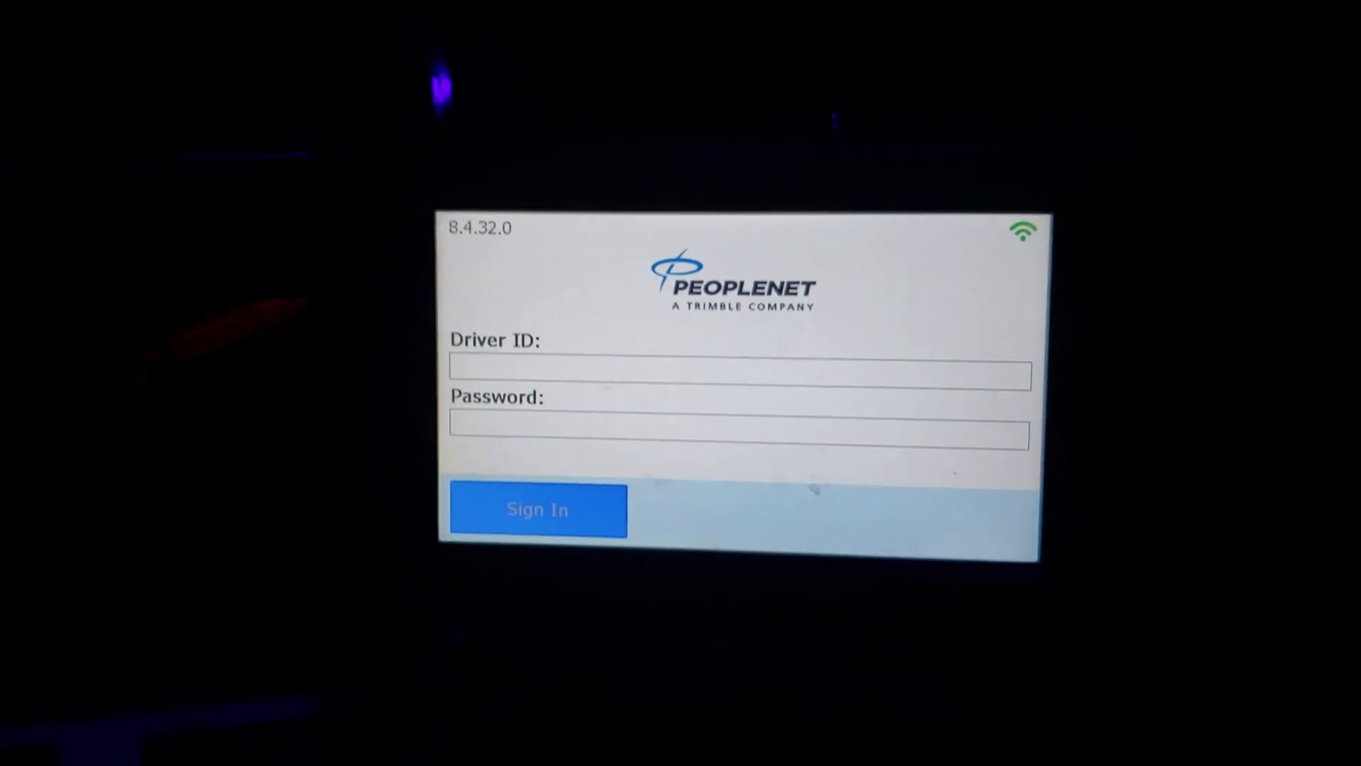
# - Enter the driver ID and password and submit the sign-in
pyautogui.click(740, 374)
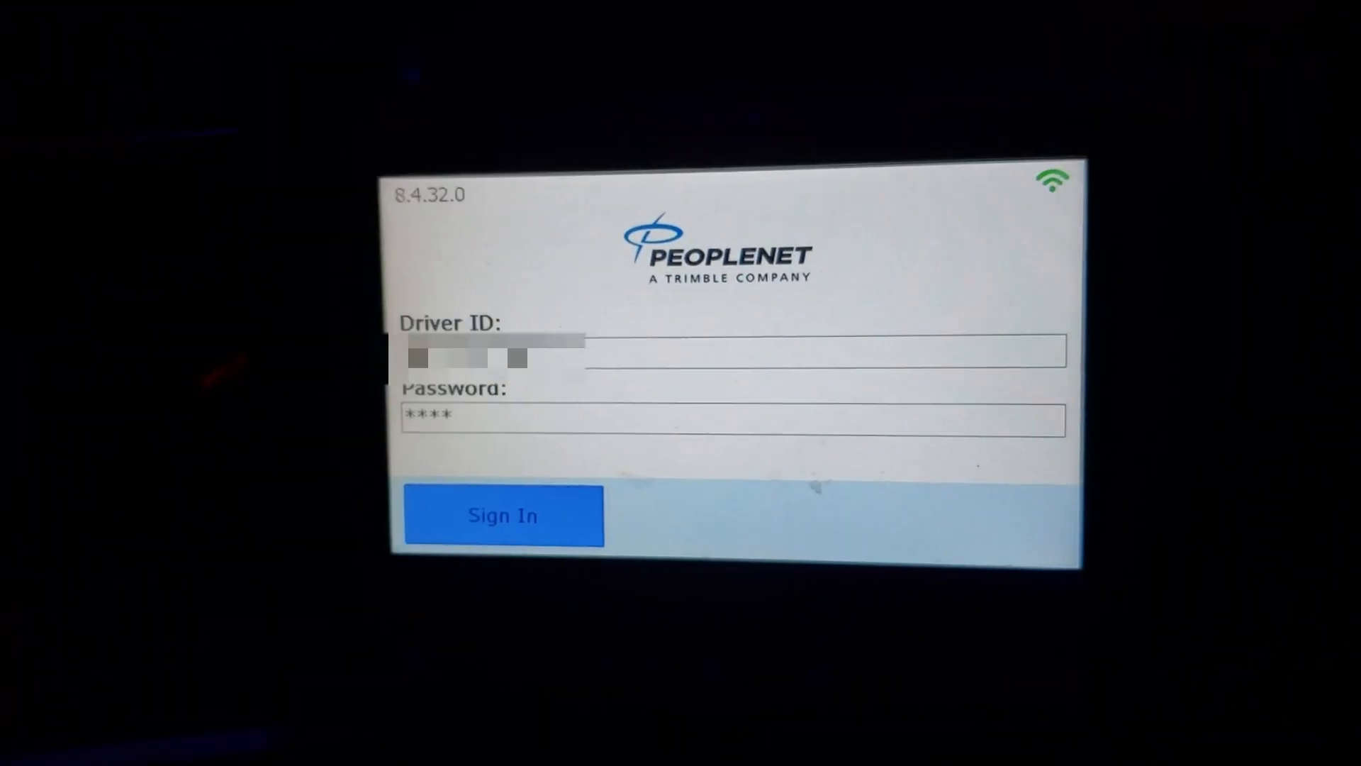
pyautogui.click(508, 513)
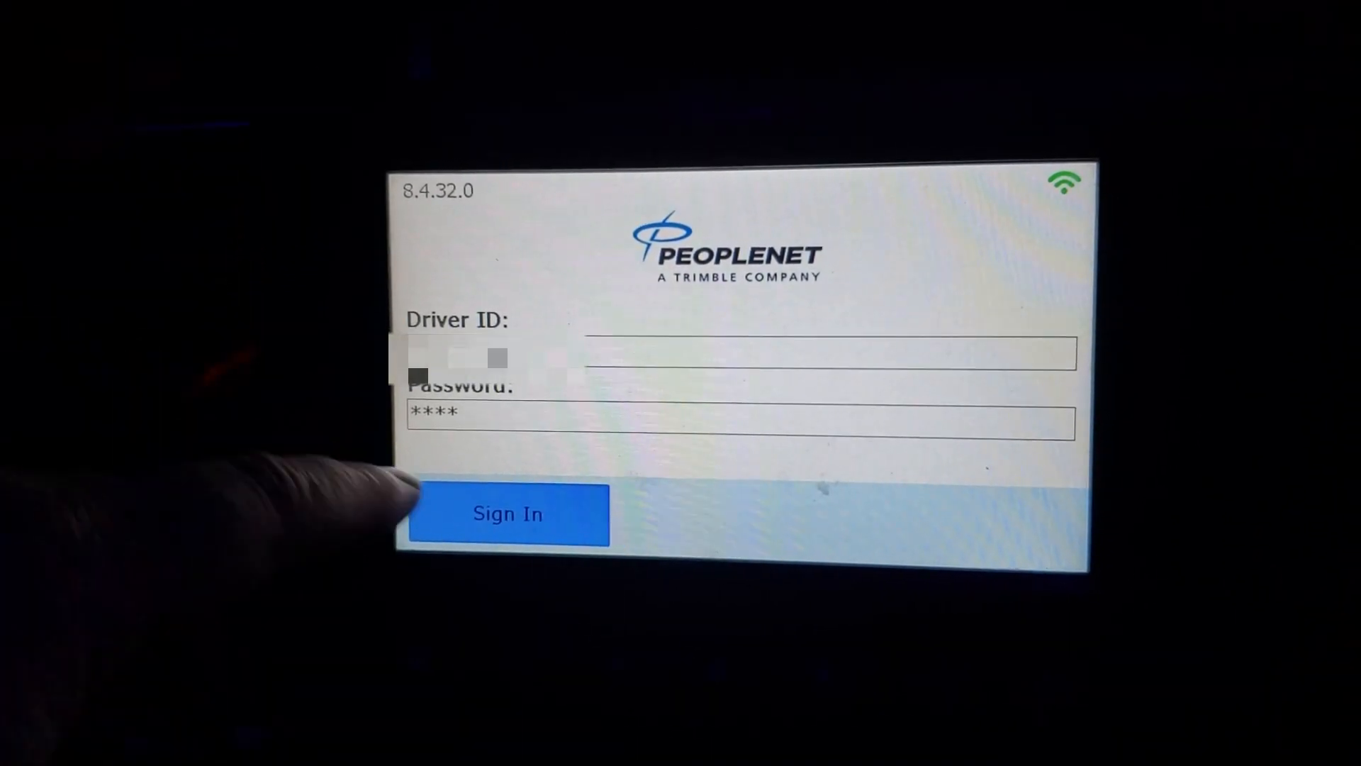
pyautogui.click(507, 513)
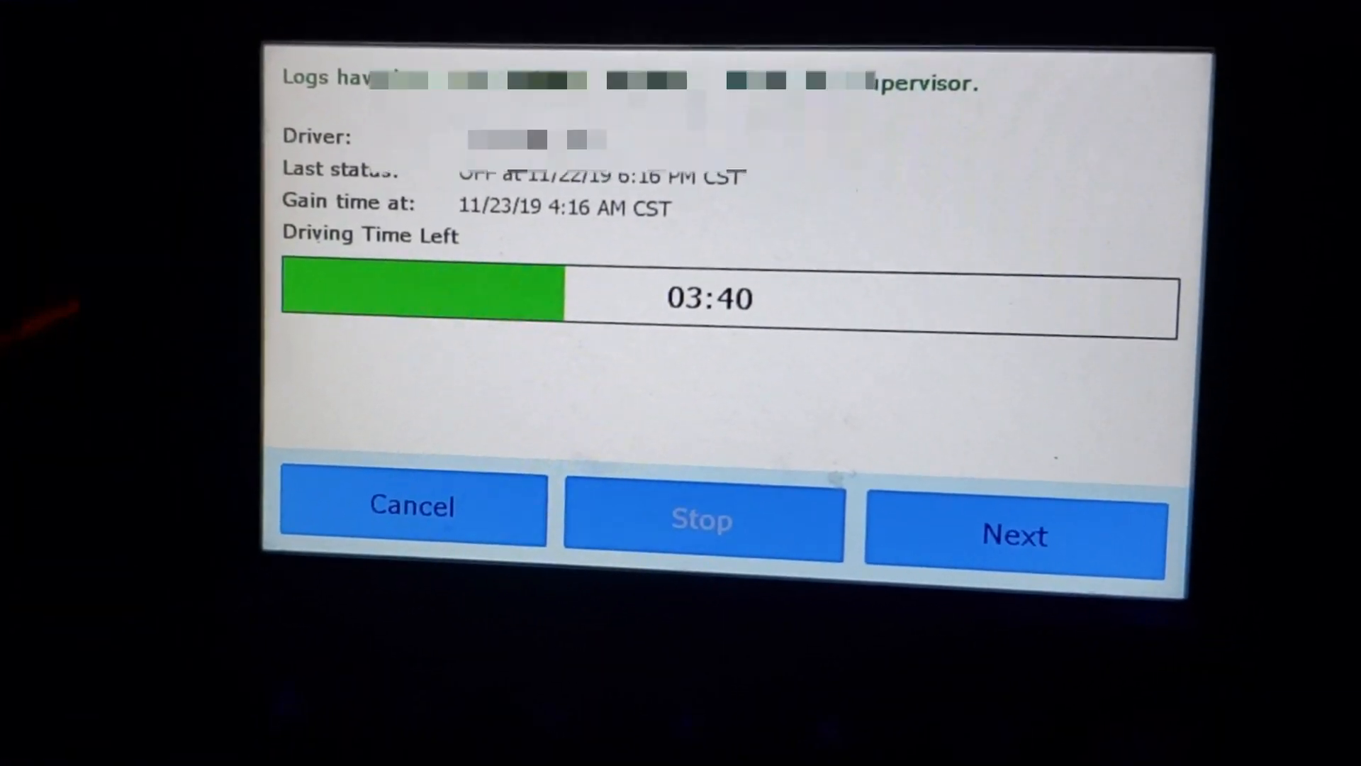
# - Continue past the hours summary showing 03:40 of driving time left
pyautogui.click(1014, 534)
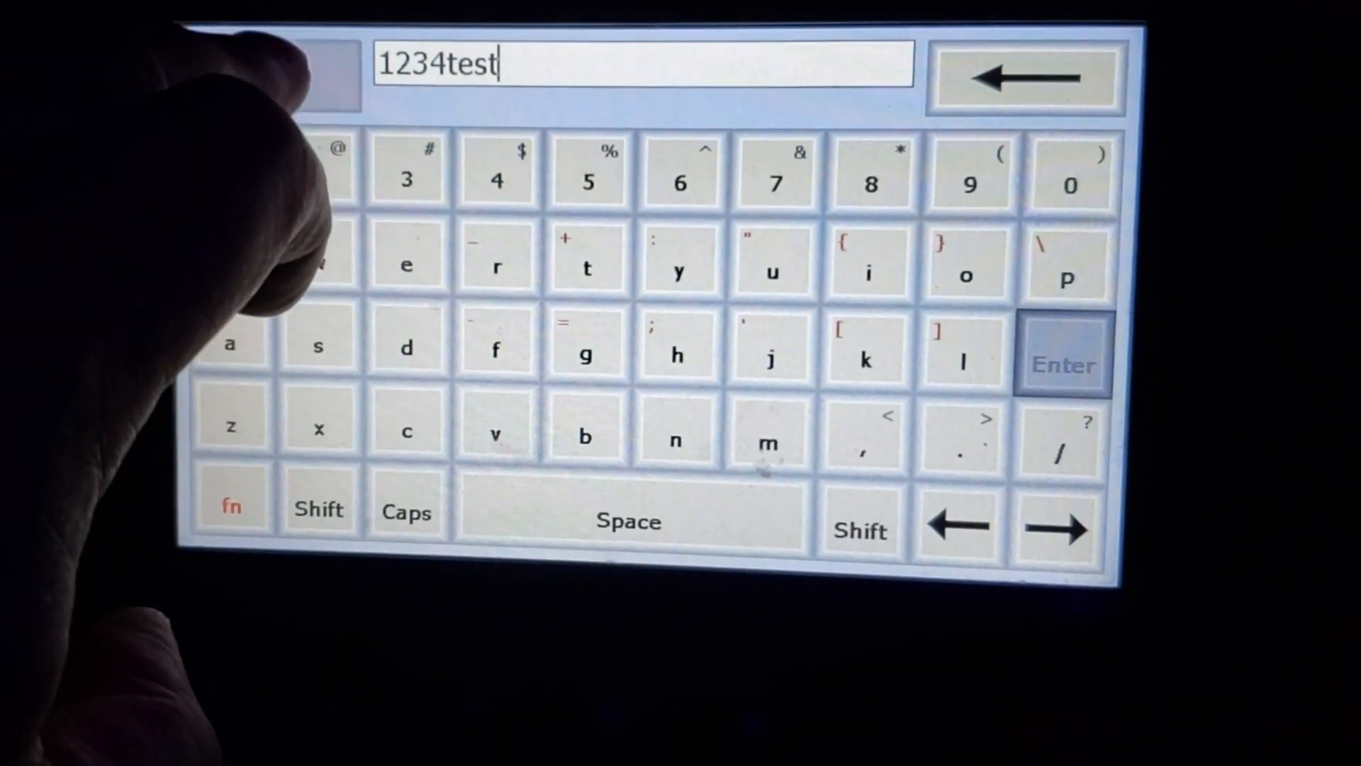
# - Add shipment 1234TEST to the current shipments list and continue
pyautogui.click(1062, 363)
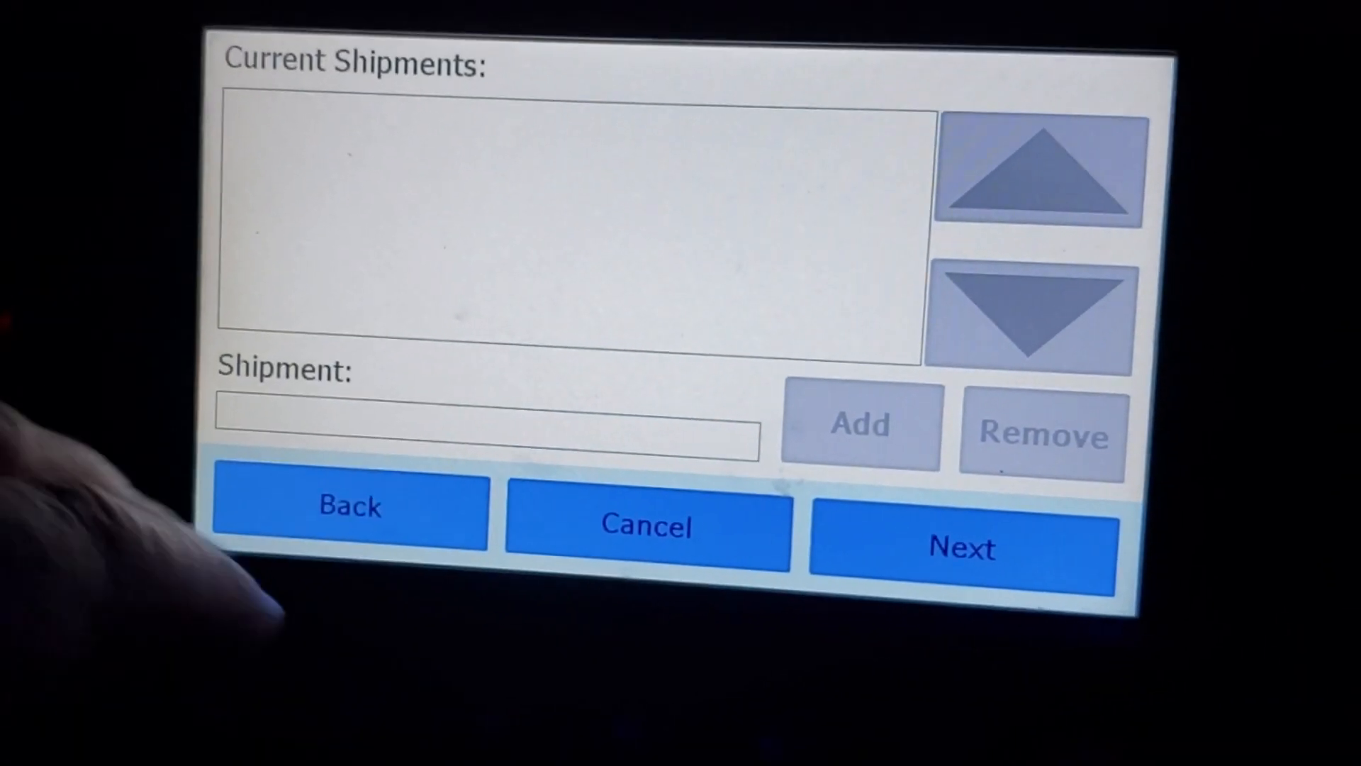
pyautogui.click(483, 424)
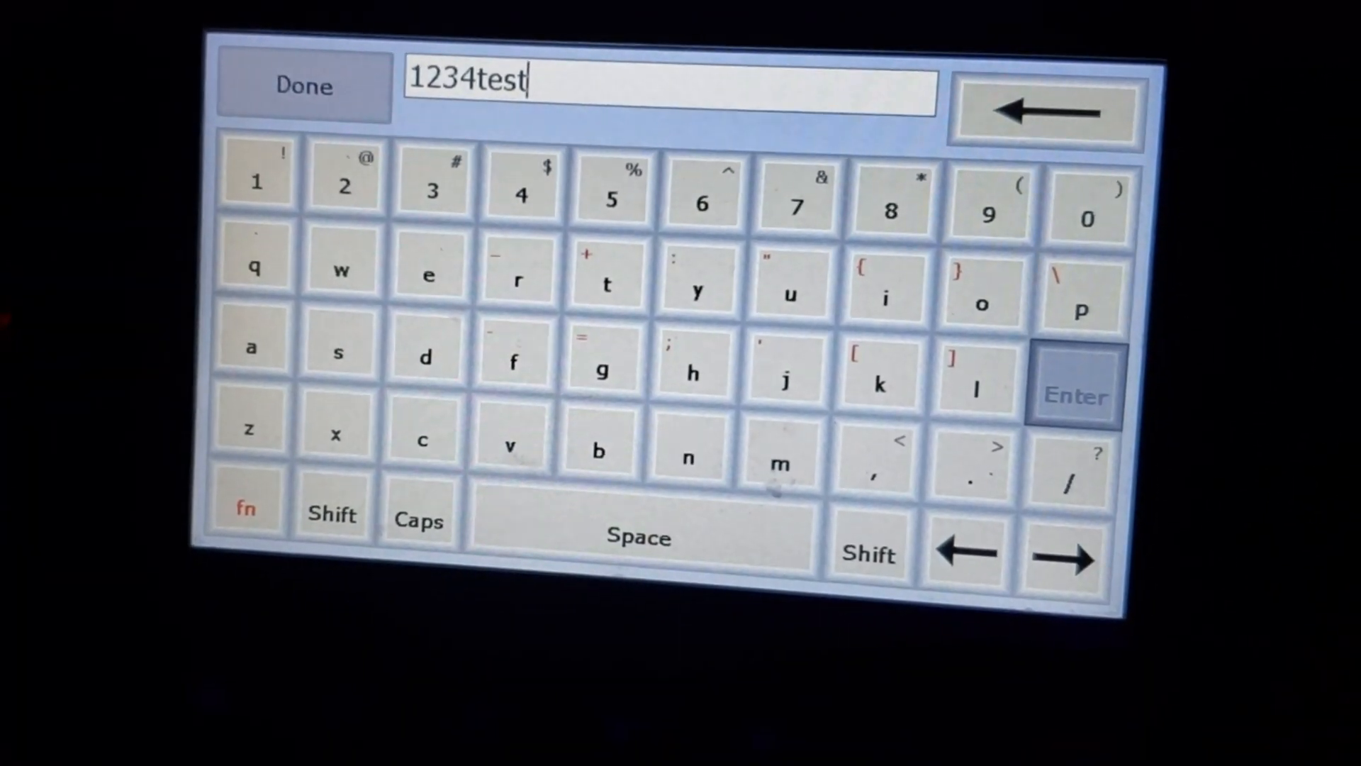
pyautogui.click(305, 86)
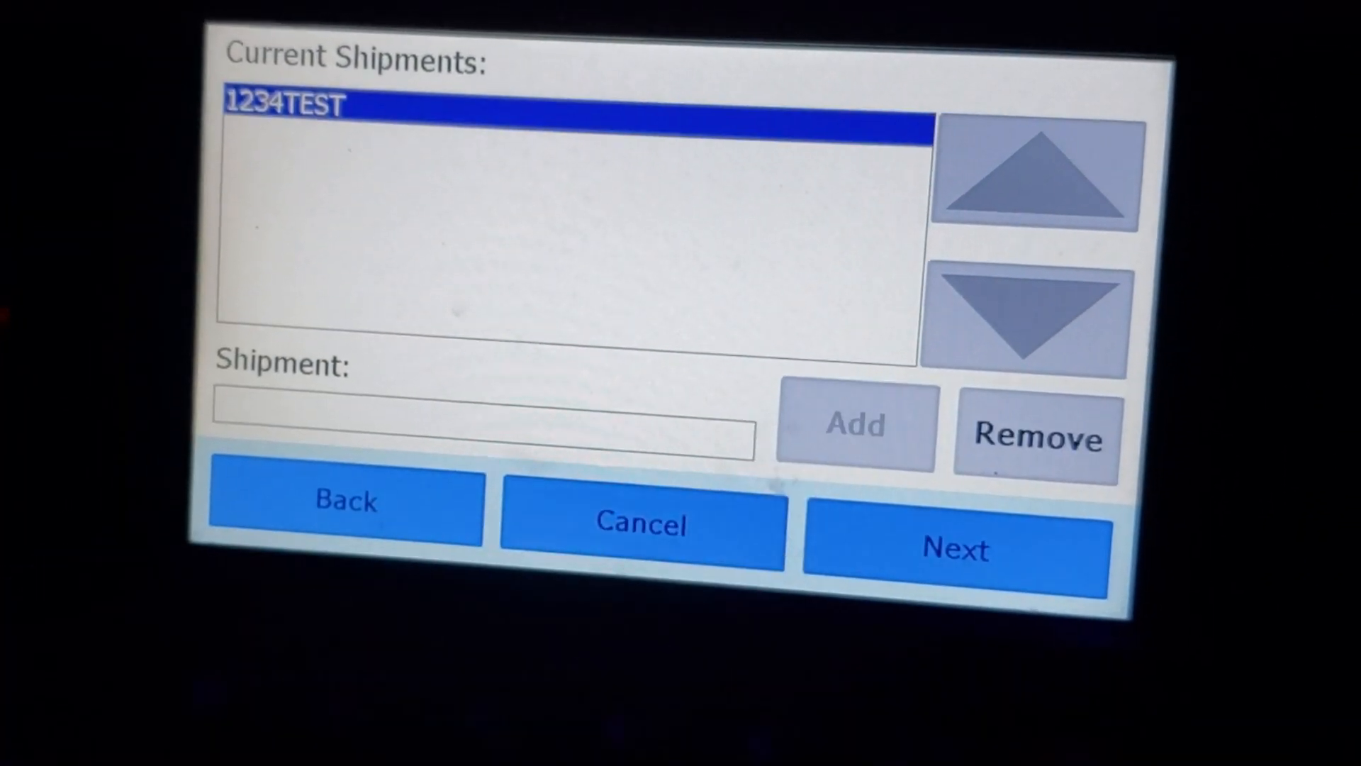
pyautogui.click(952, 549)
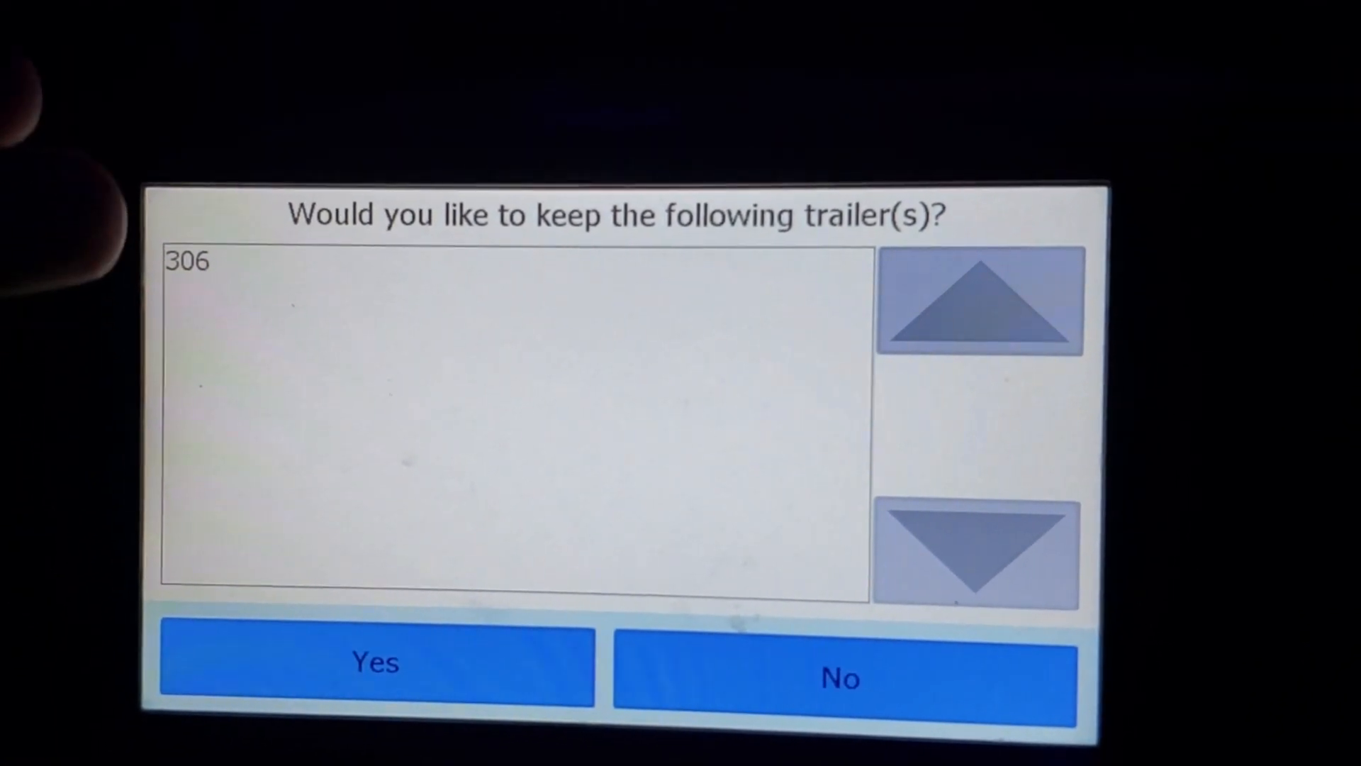
# - Keep trailer 306 for this login at the keep-trailers prompt
pyautogui.click(376, 662)
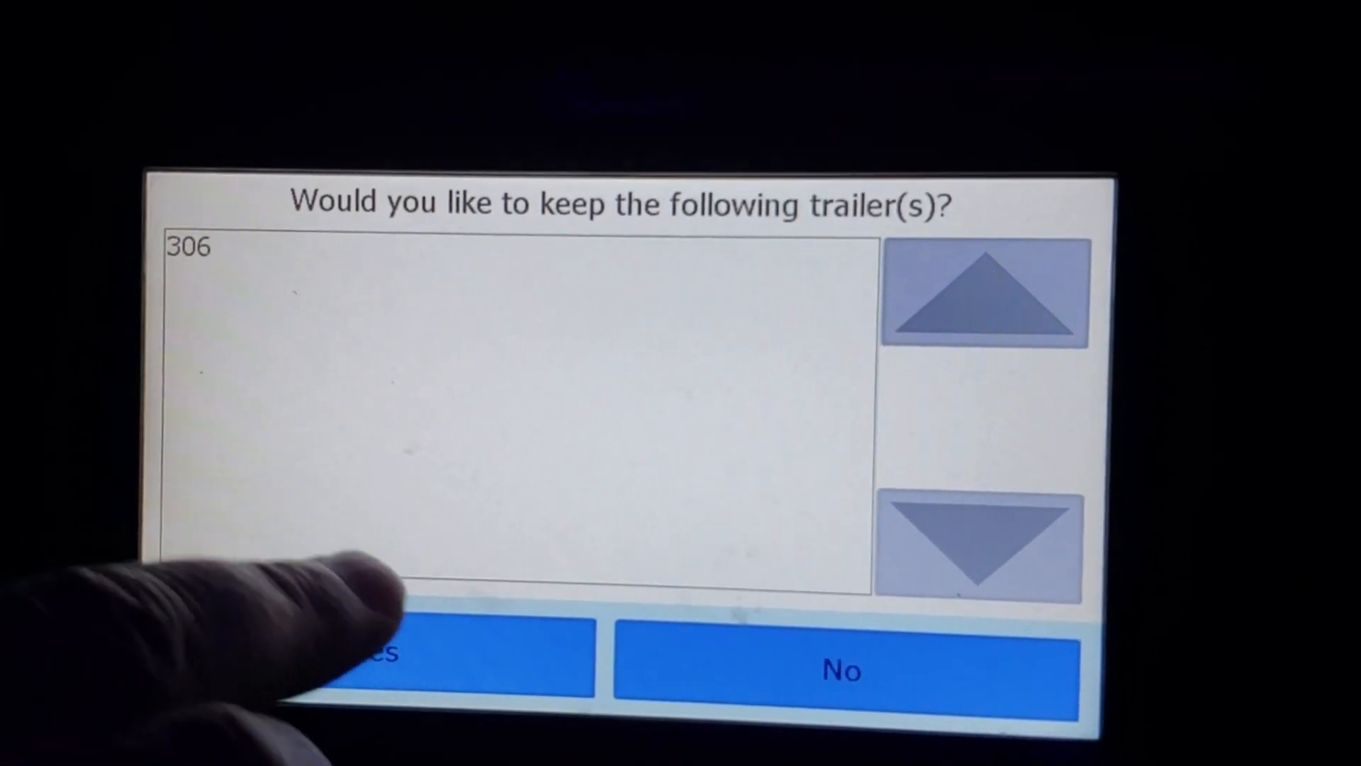
pyautogui.click(380, 652)
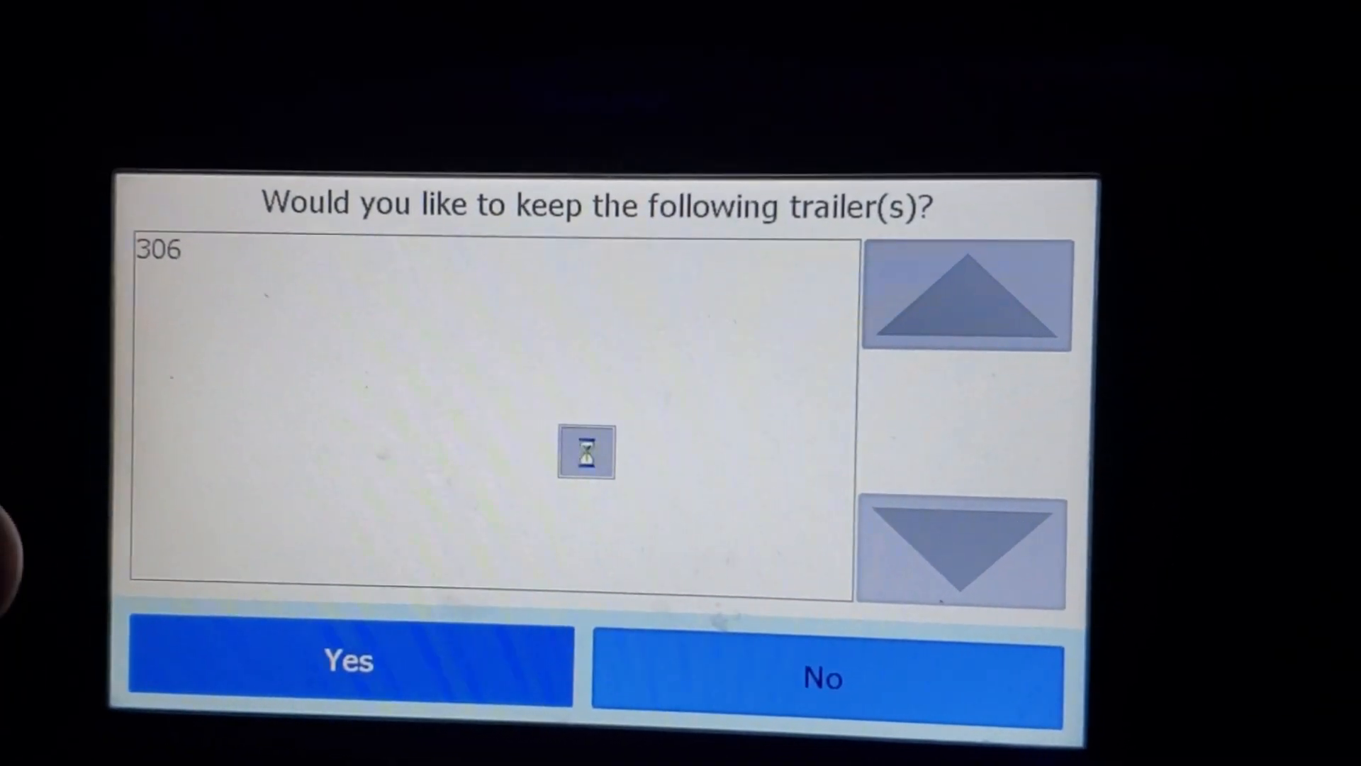
pyautogui.click(349, 659)
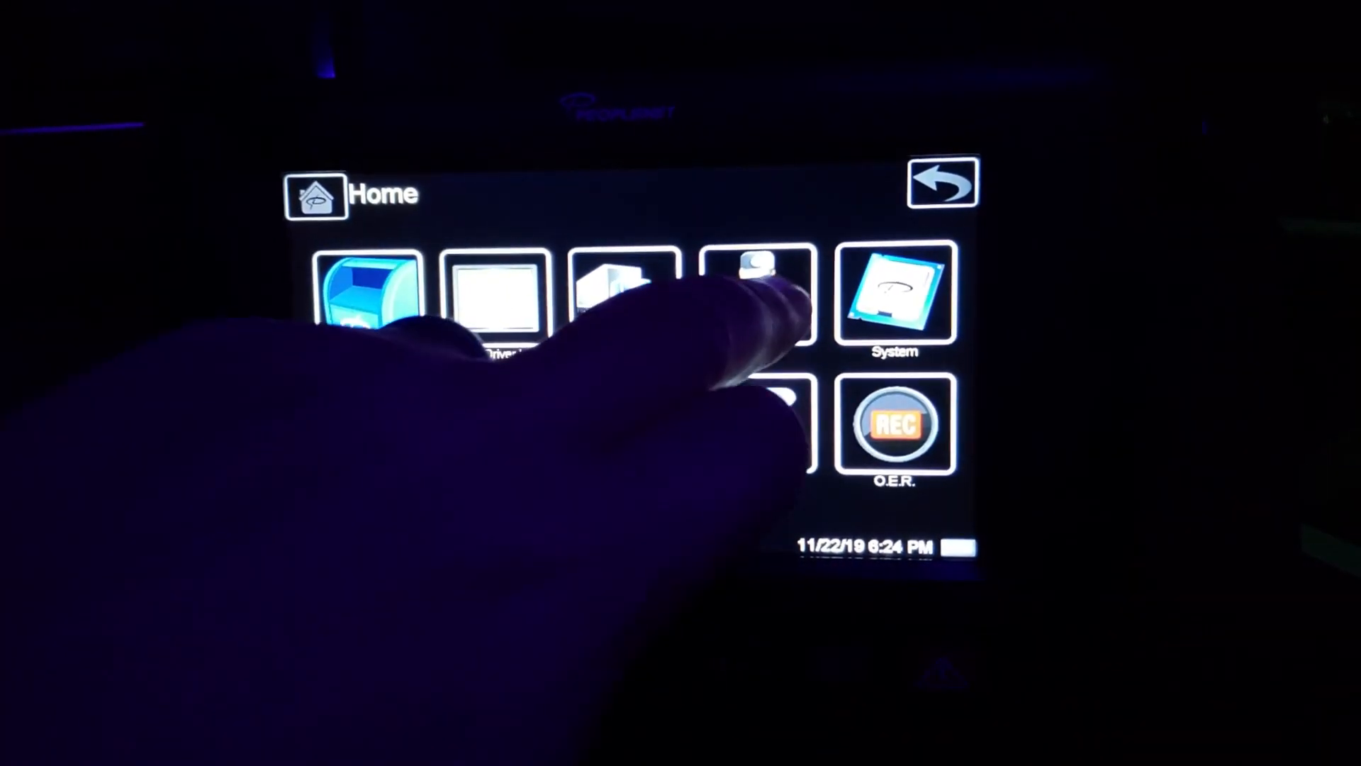
pyautogui.click(368, 299)
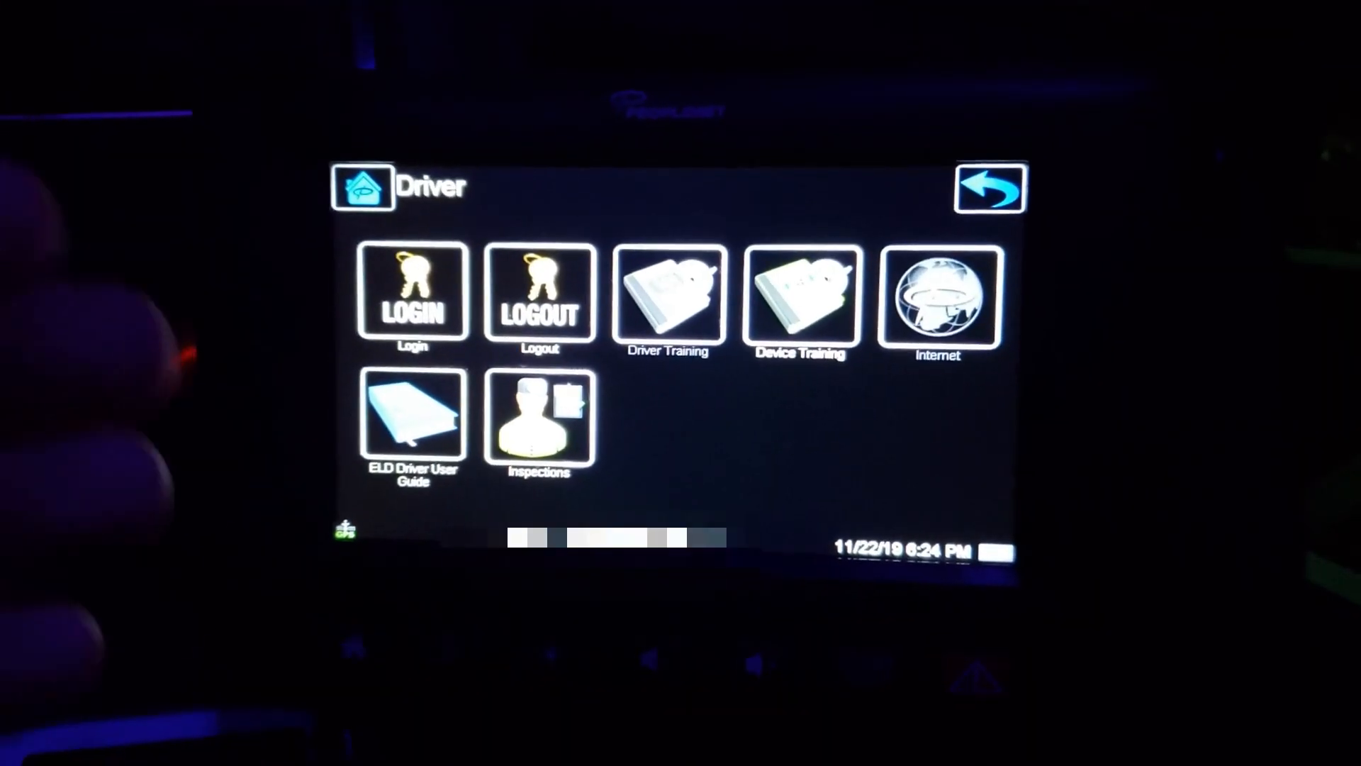
pyautogui.click(991, 187)
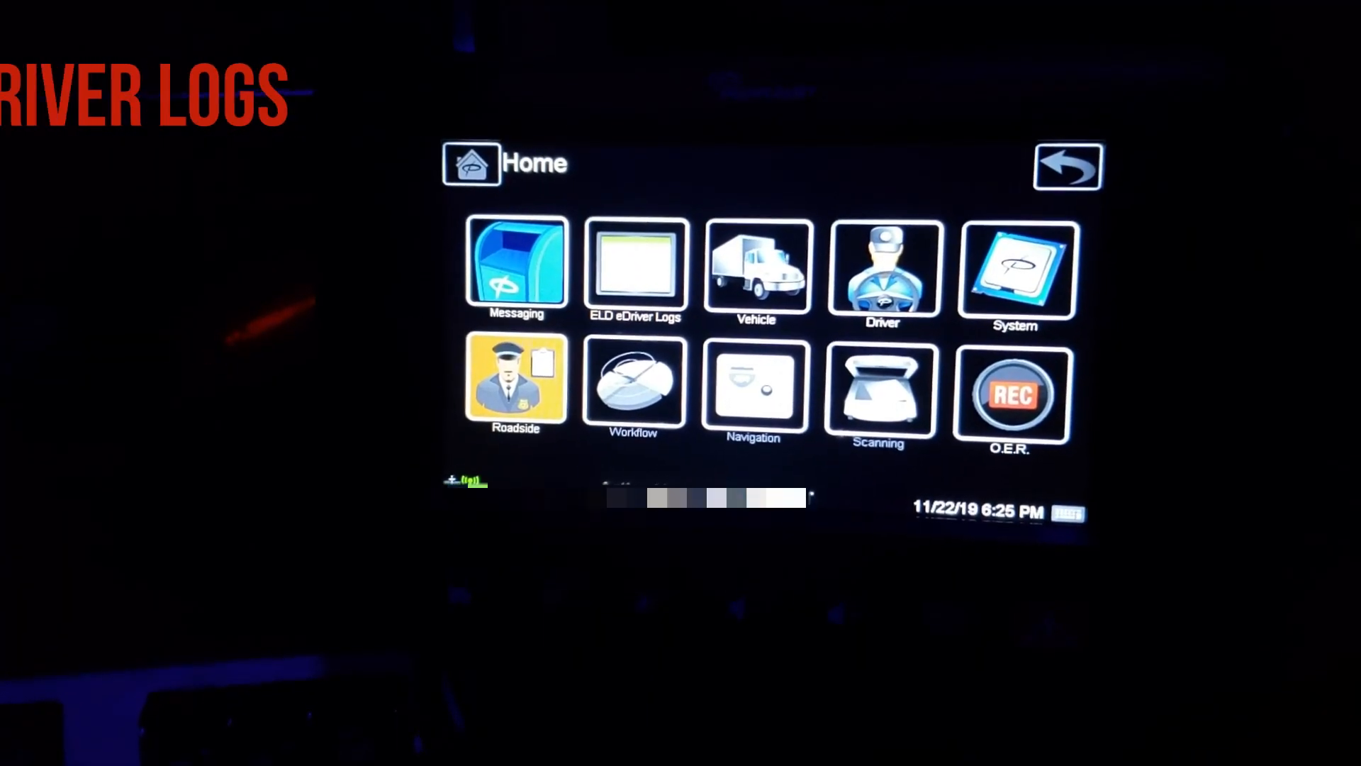
# - Launch ELD eDriver Logs from the Home screen to the driver's status view
pyautogui.click(636, 269)
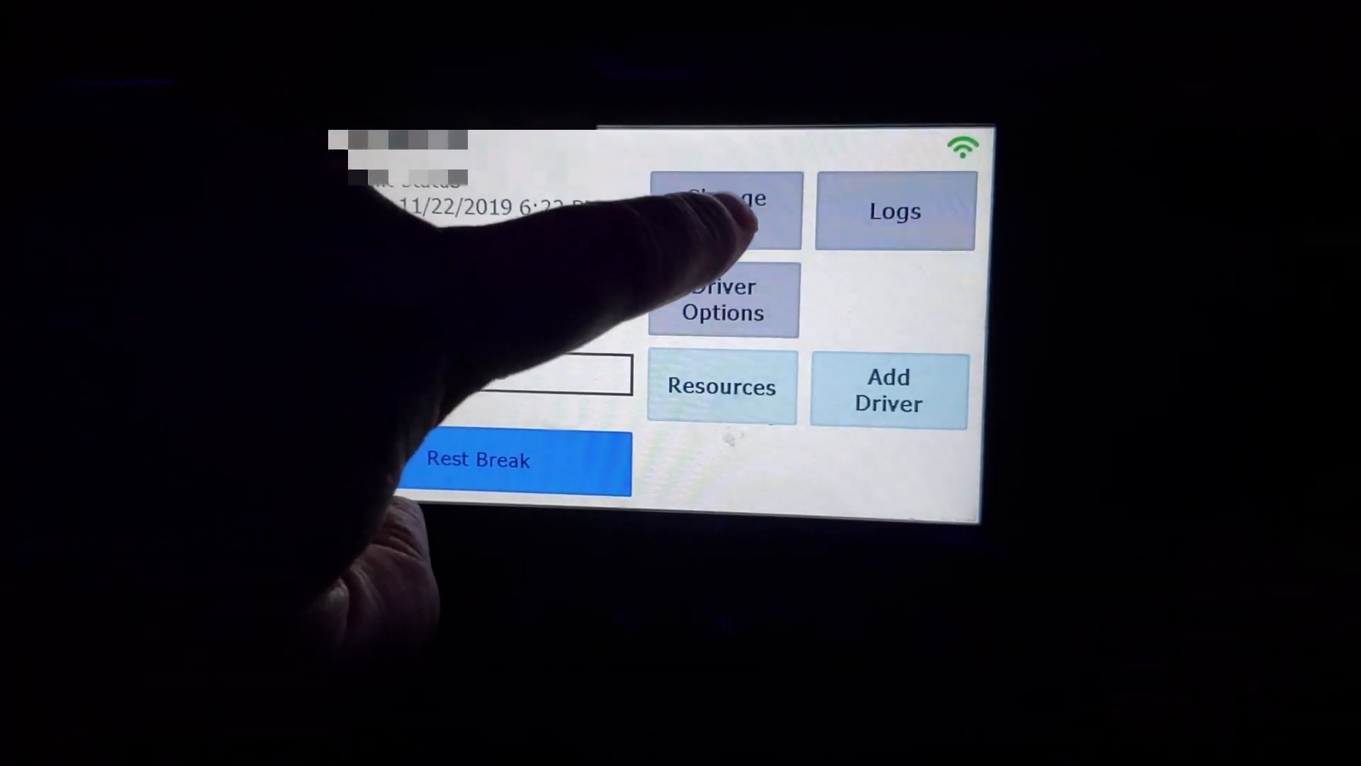
# - Switch the driver's duty status to Yard Moves (ON YM)
pyautogui.click(722, 209)
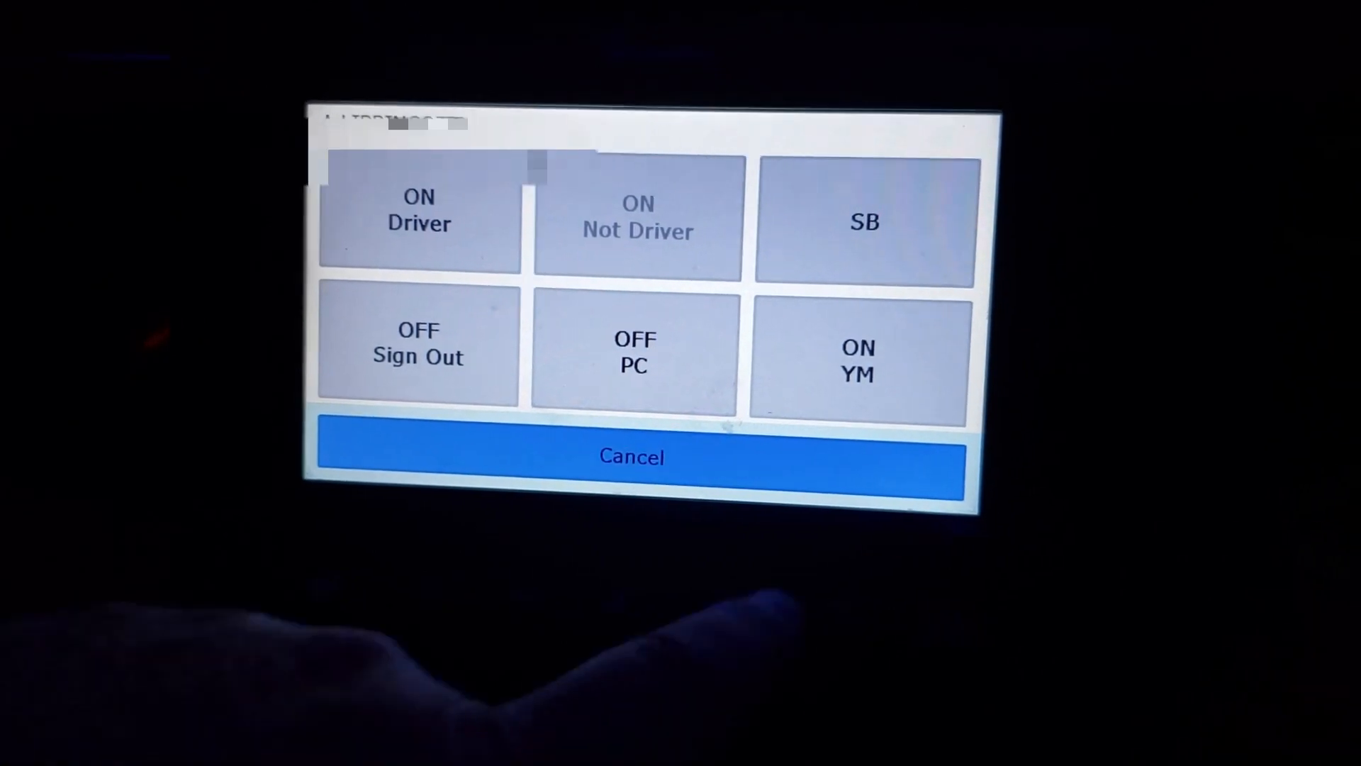
pyautogui.click(857, 356)
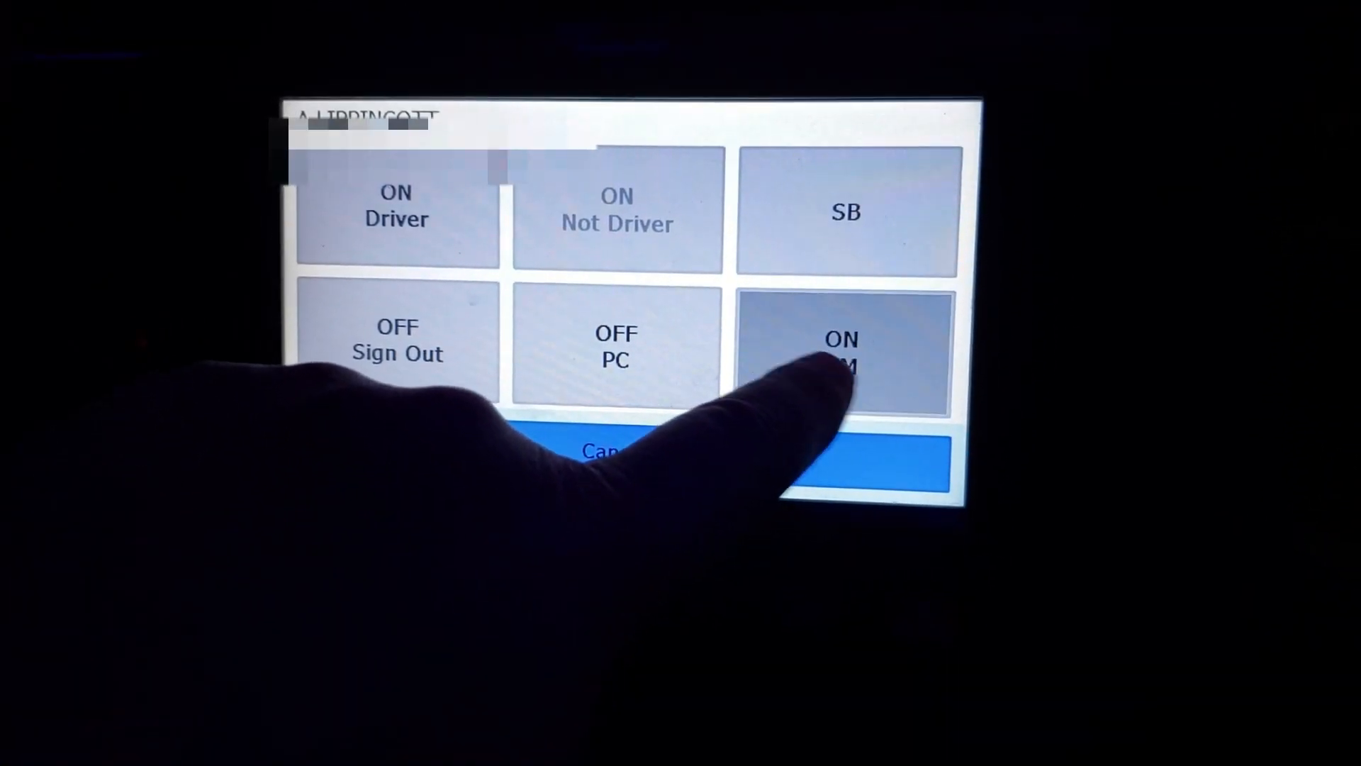
pyautogui.click(842, 351)
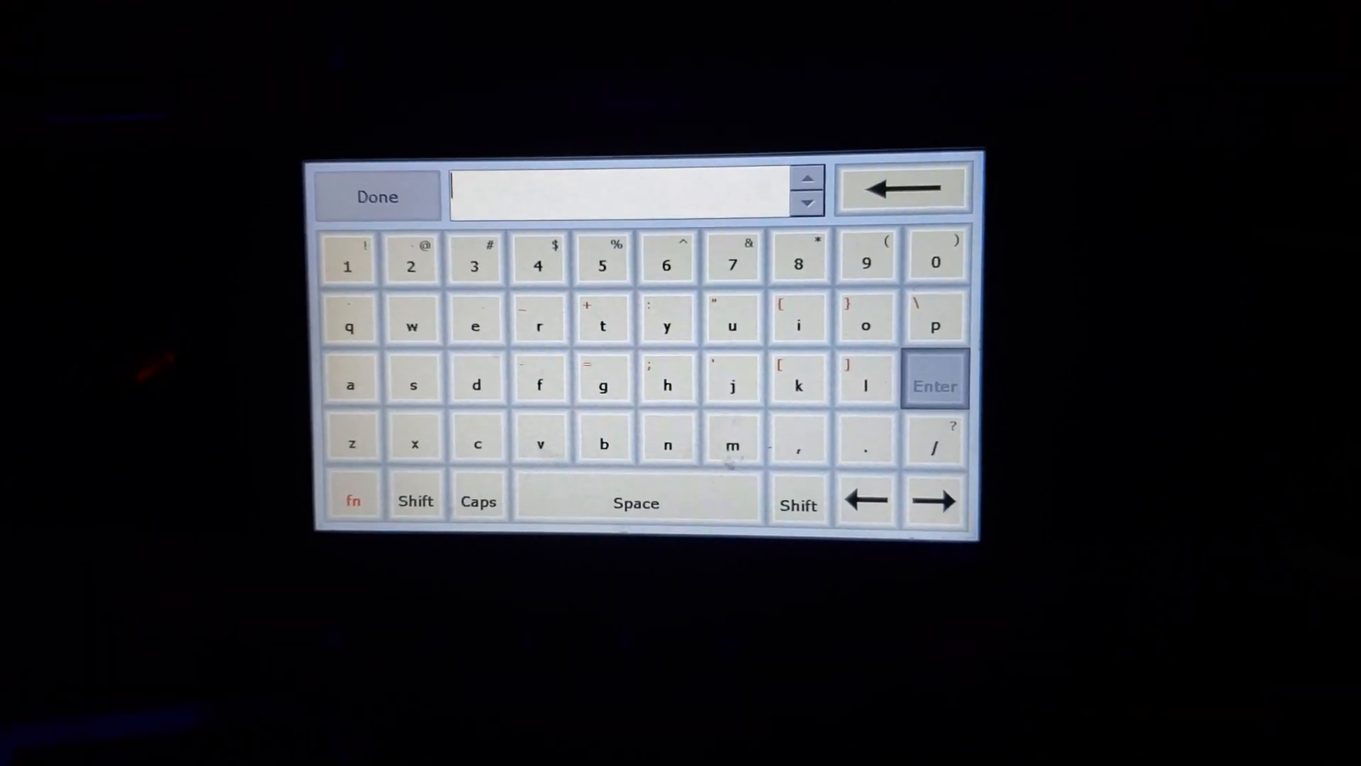
# - Annotate the Yard Moves event with 'testing' and submit it
pyautogui.click(600, 321)
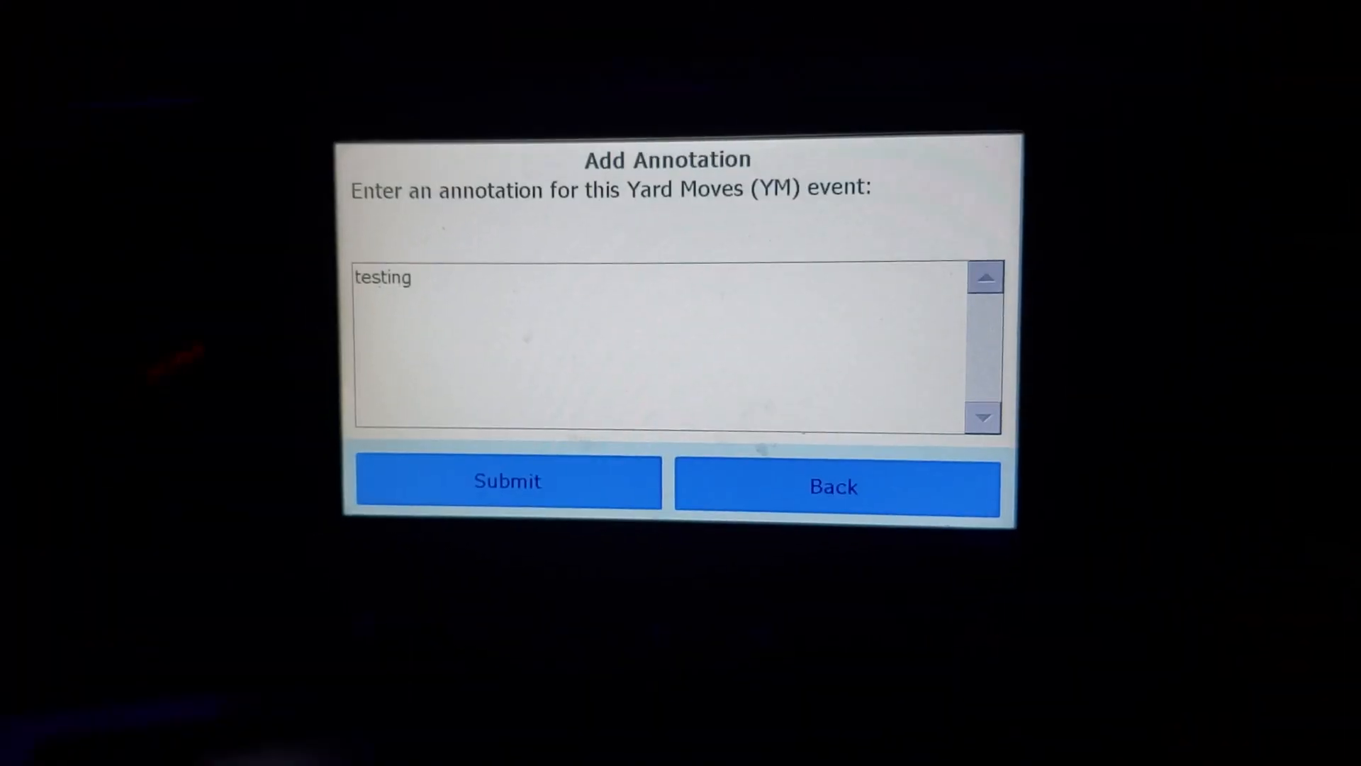
pyautogui.click(507, 481)
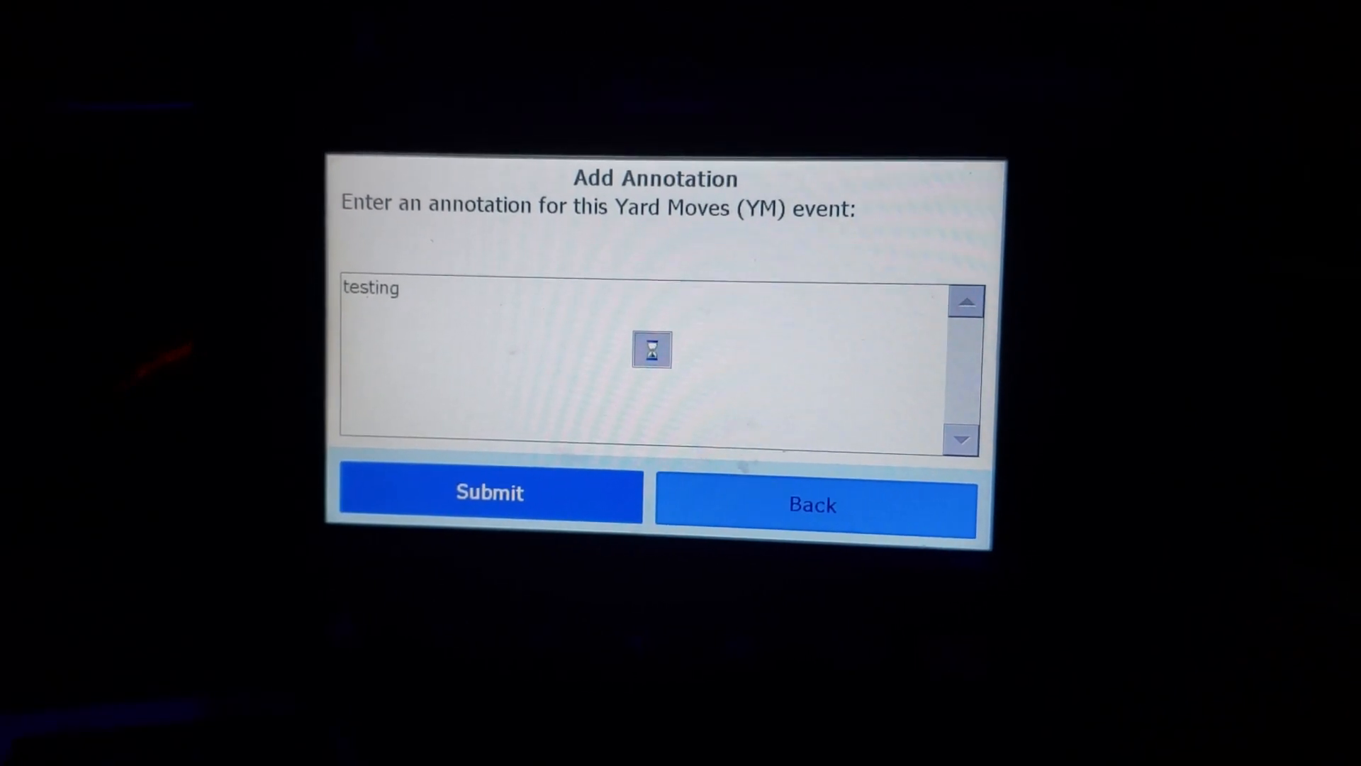
pyautogui.click(489, 493)
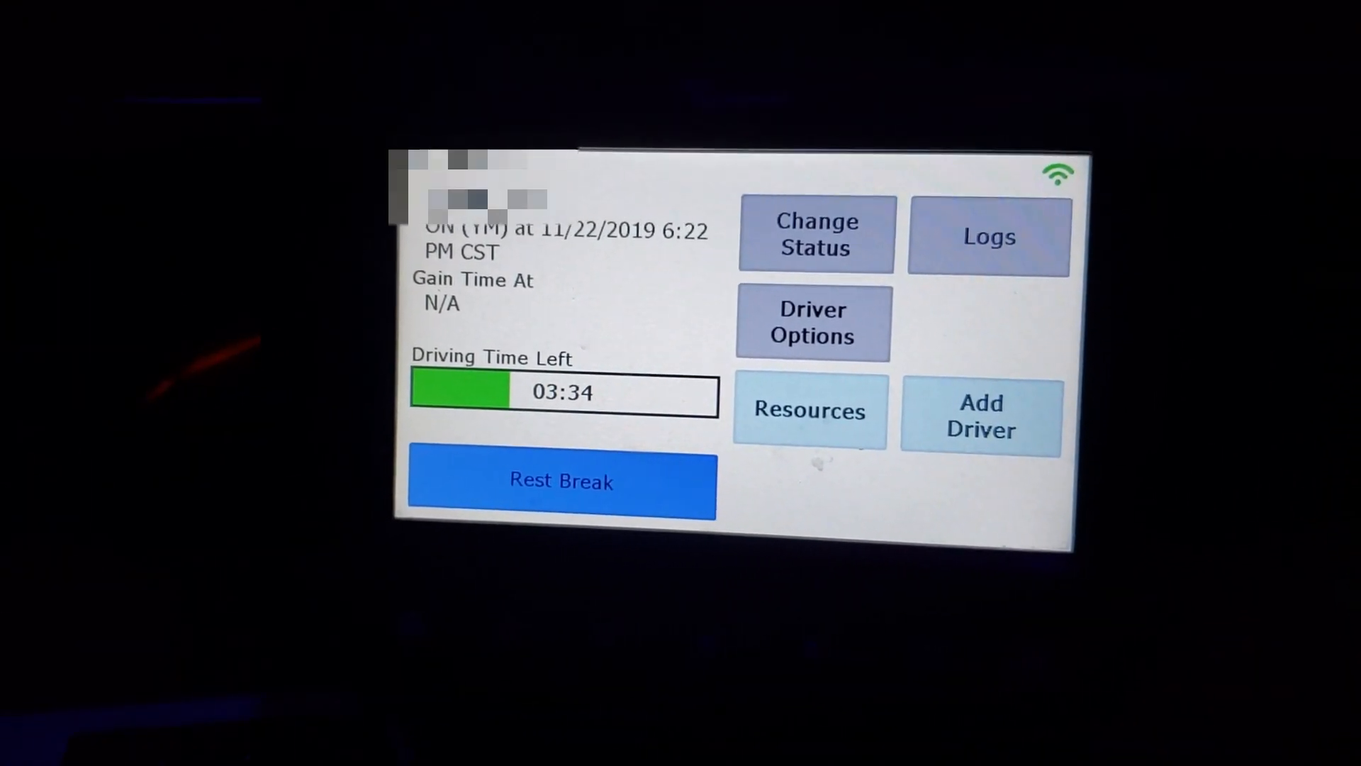
# - Start a rest break, putting the driver off duty at 6:27 PM
pyautogui.click(561, 482)
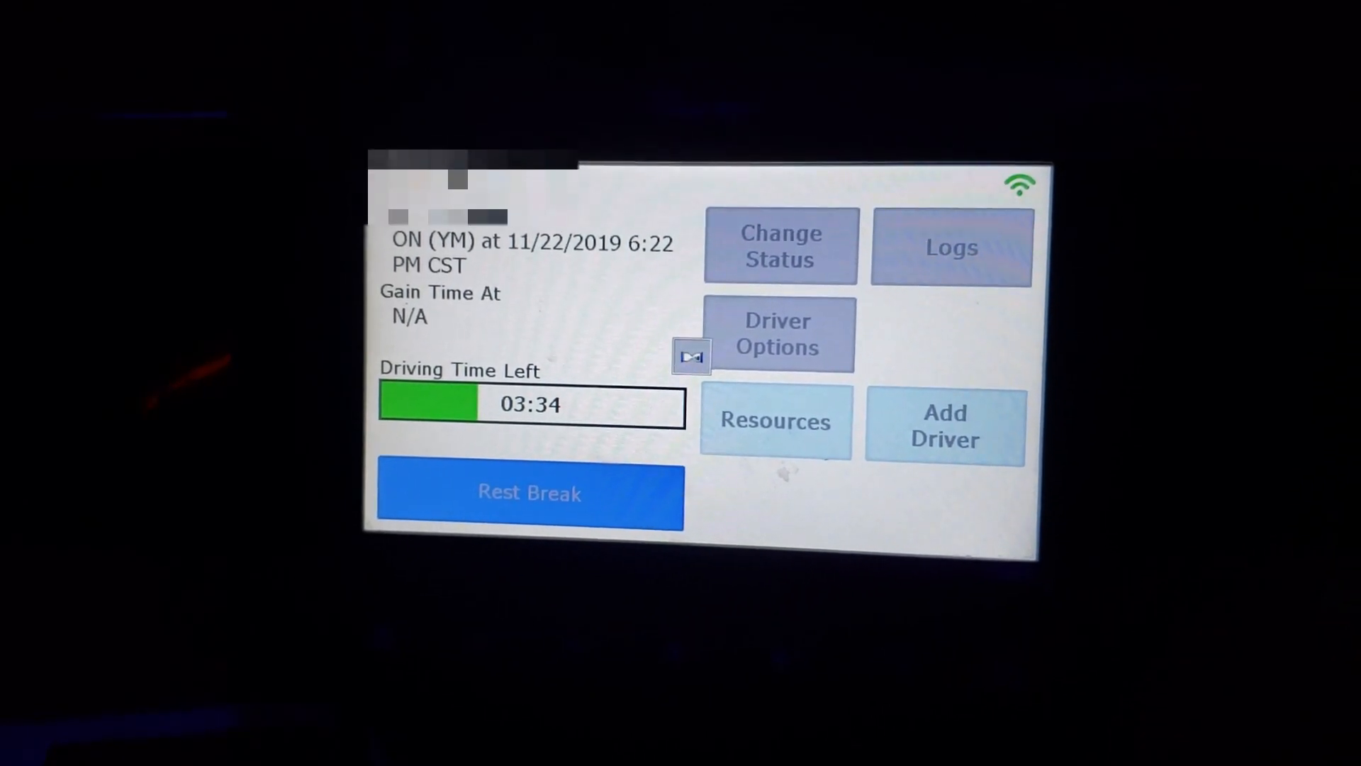
pyautogui.click(529, 498)
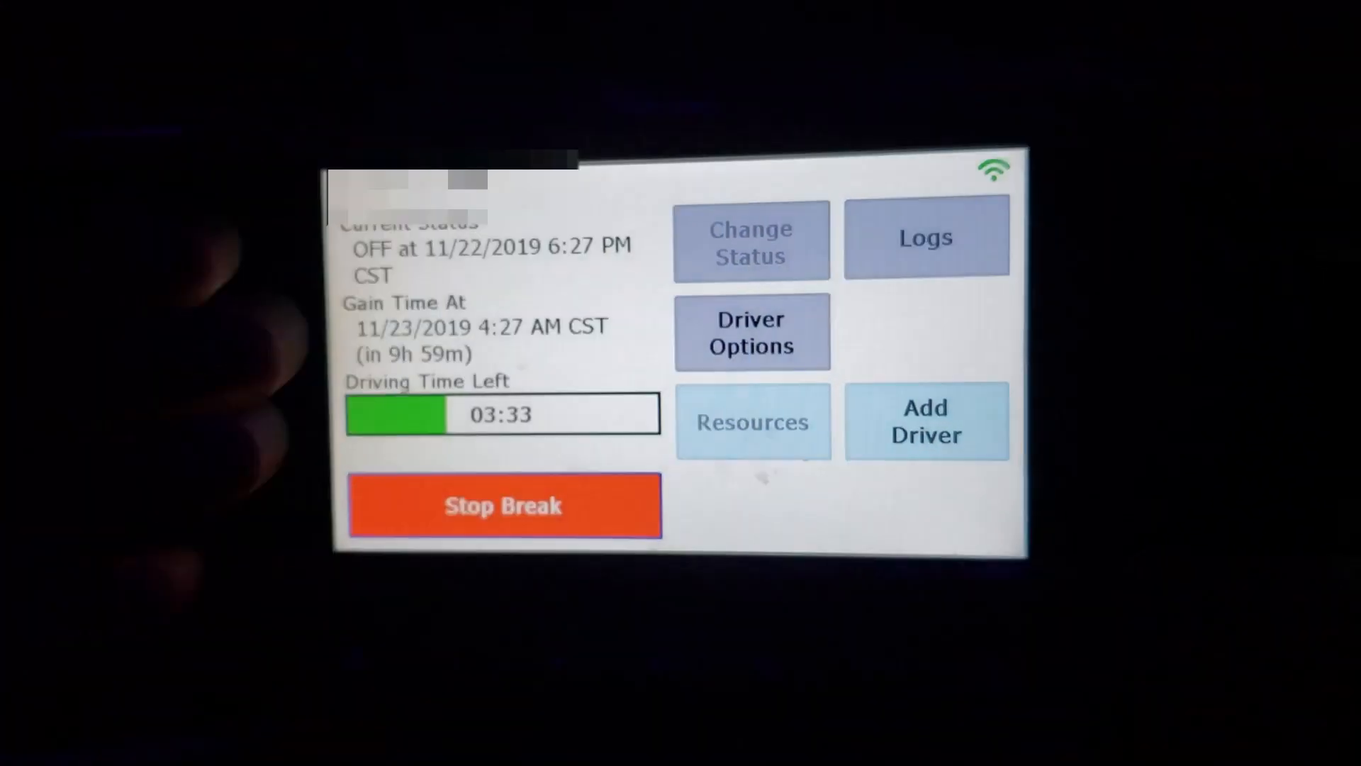
# - Stop the break as ON Not Driving and bring up the 11/22/2019 daily log
pyautogui.click(504, 504)
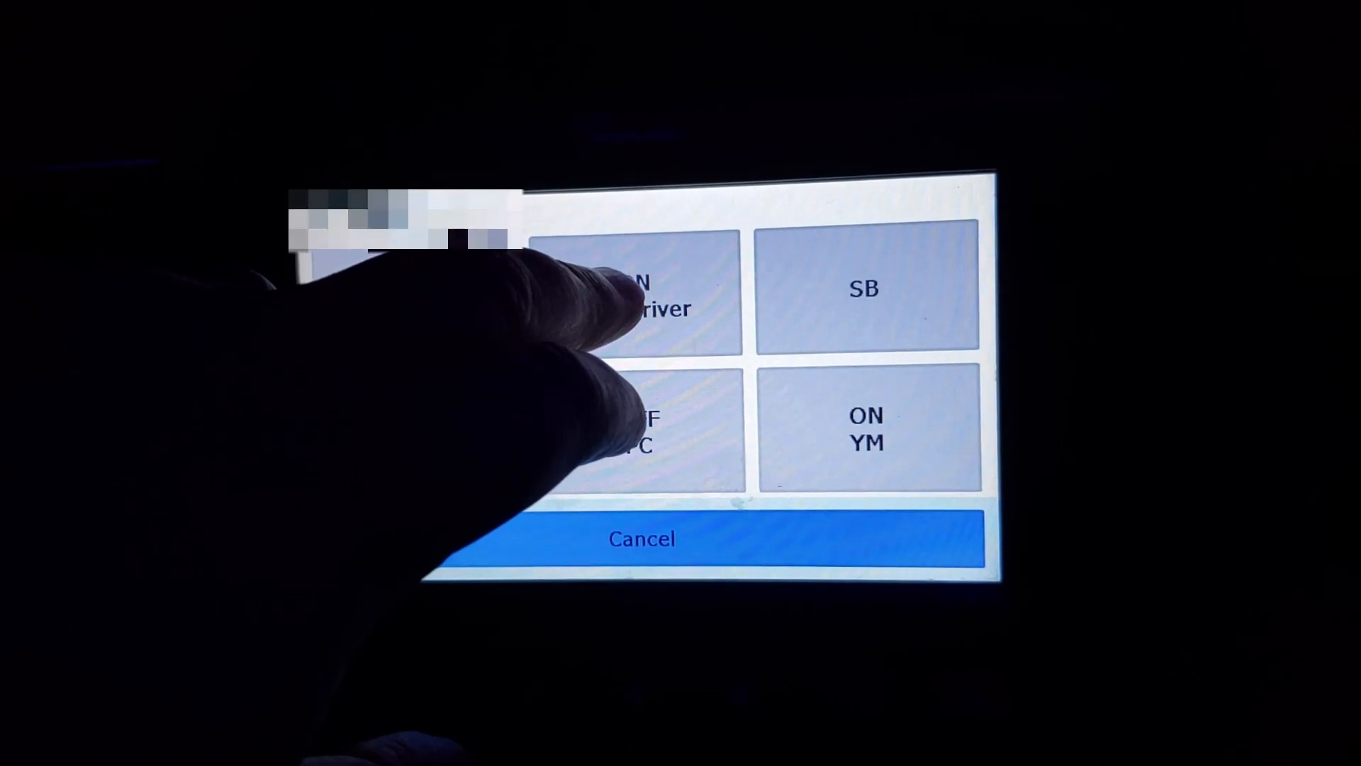
pyautogui.click(679, 288)
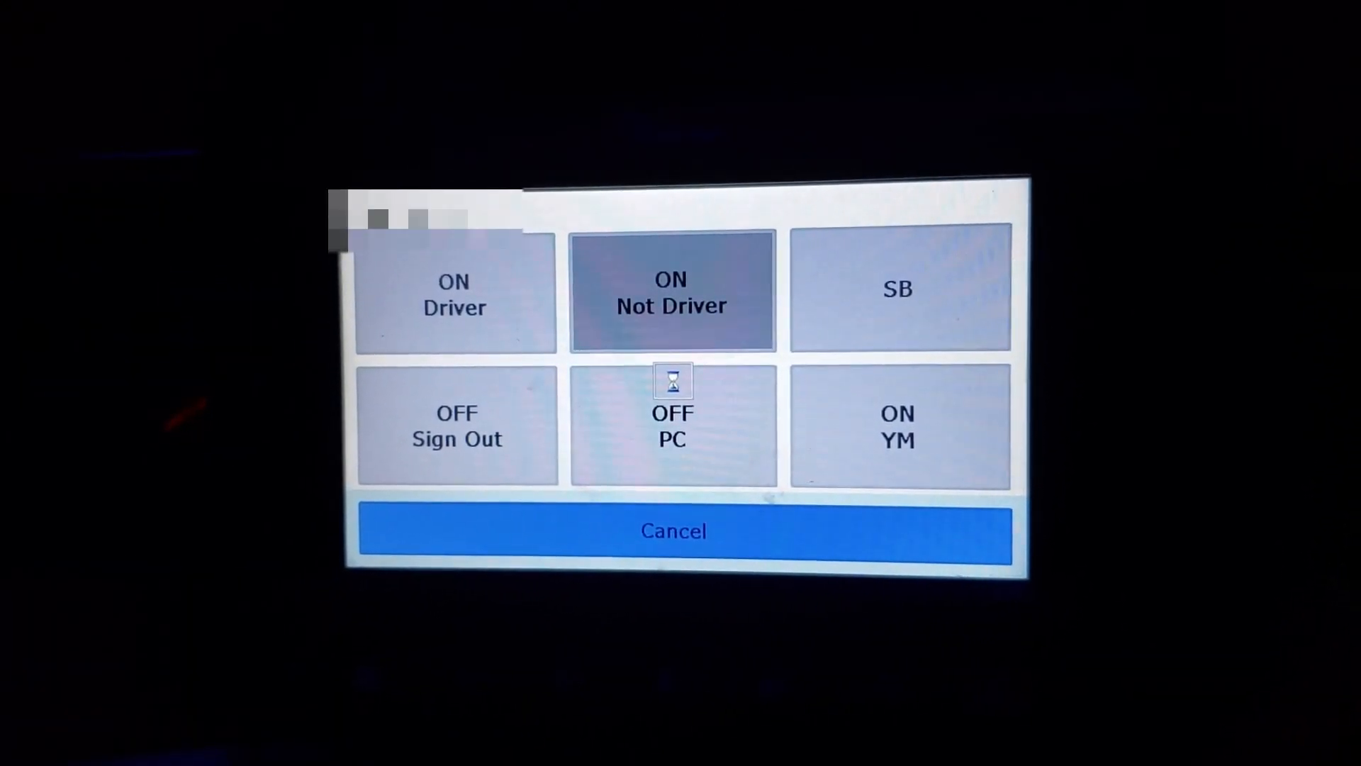
pyautogui.click(671, 292)
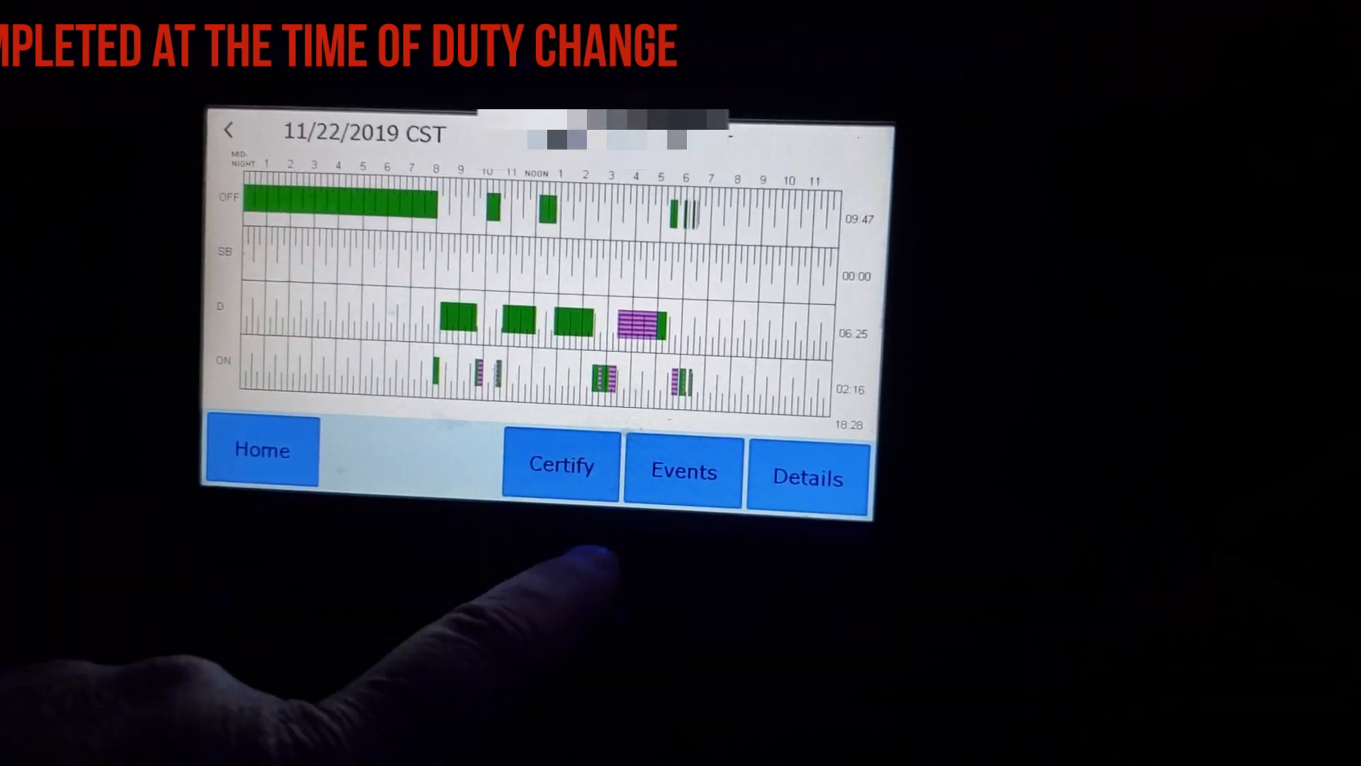
# - Annotate the 6:28 PM ON event in the events list with 'testing' and submit it
pyautogui.click(664, 470)
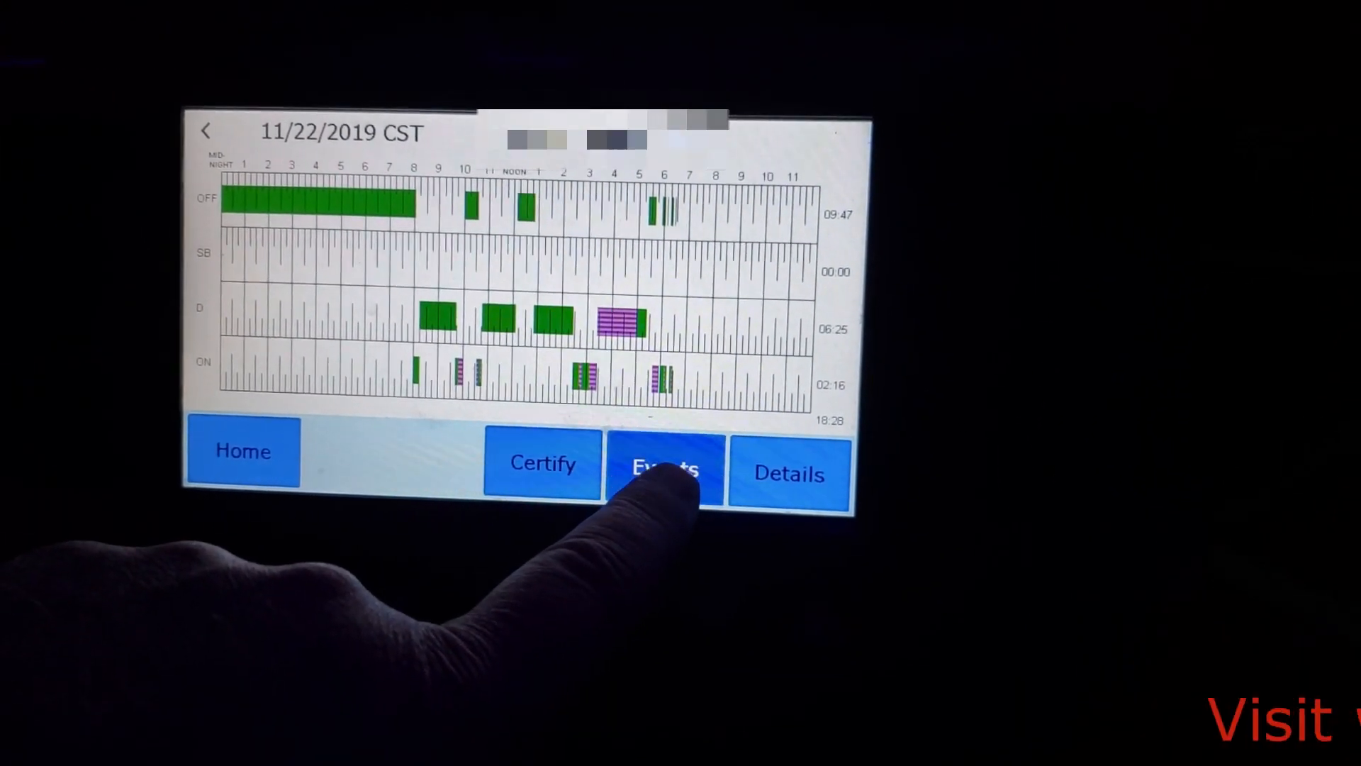
pyautogui.click(666, 469)
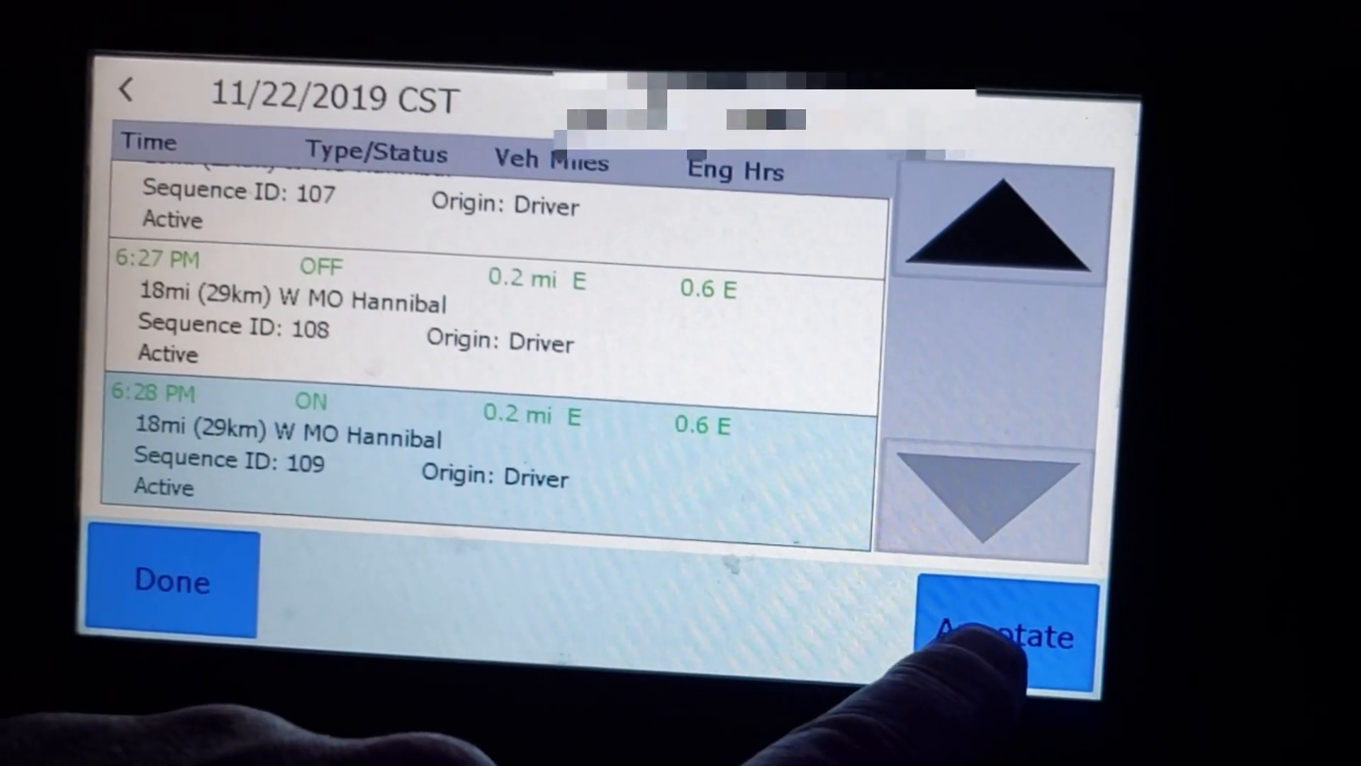
pyautogui.click(1003, 634)
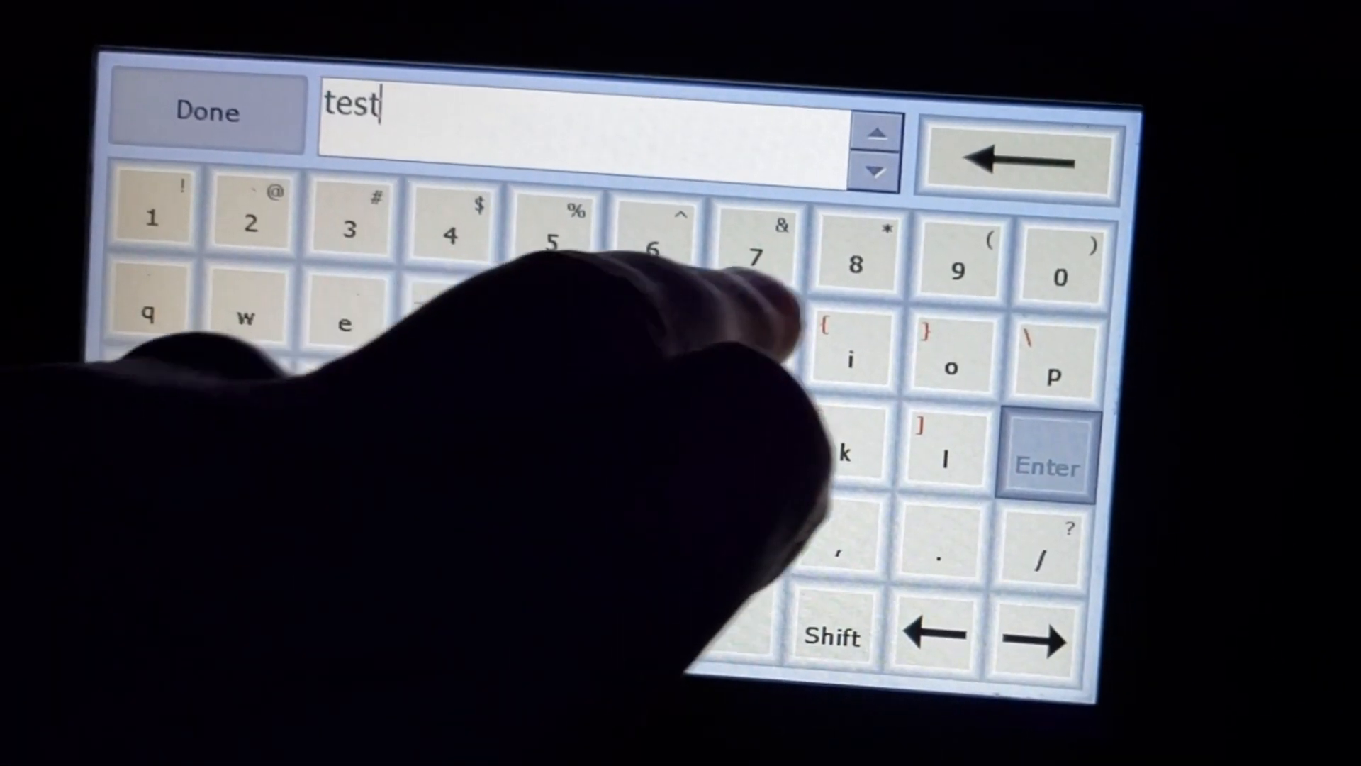
pyautogui.write('ing')
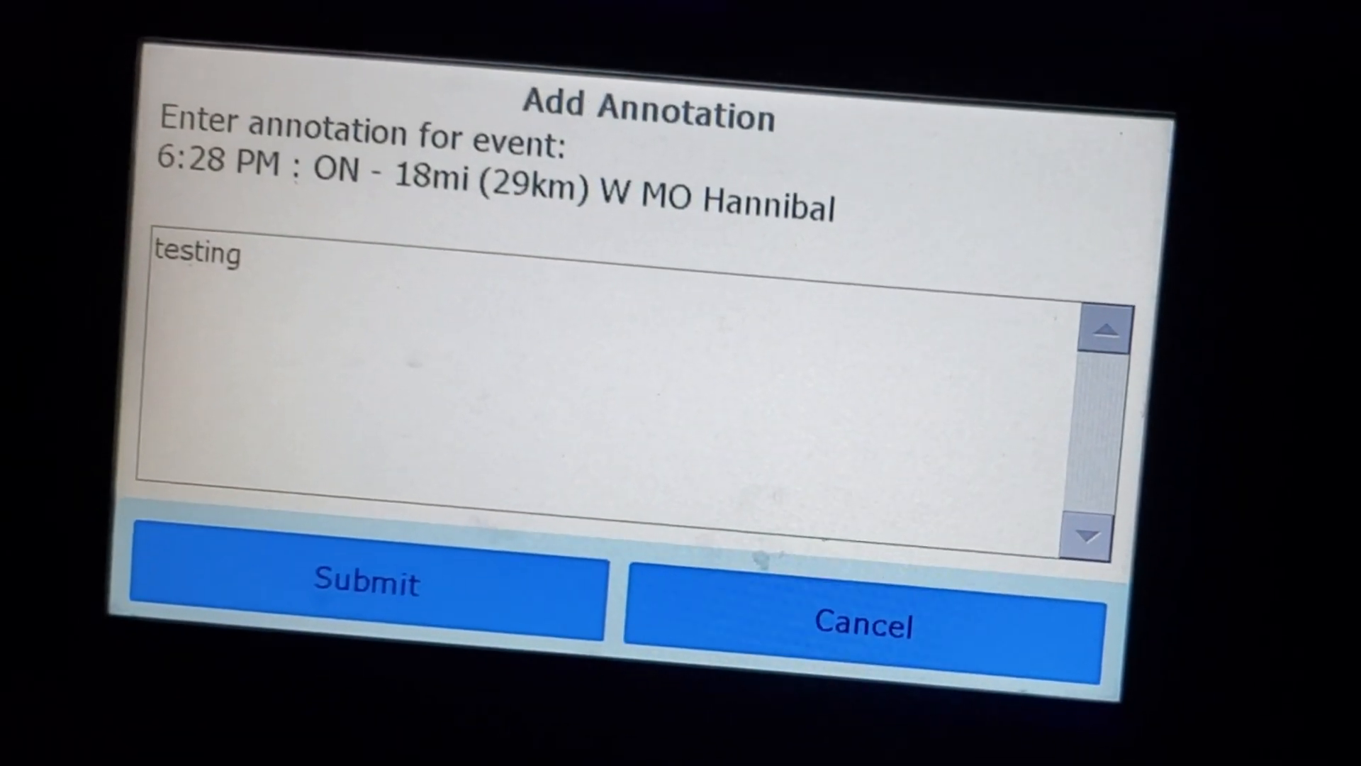
pyautogui.click(364, 580)
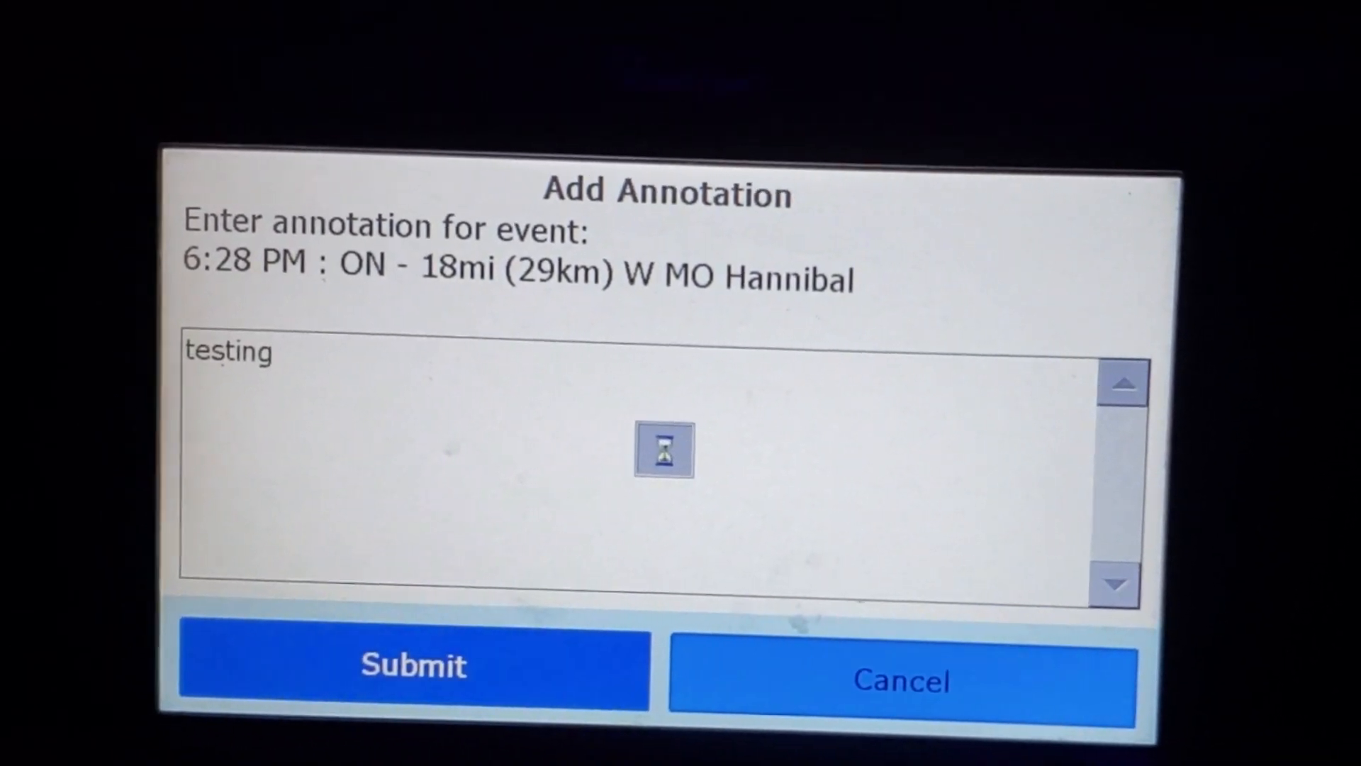
pyautogui.click(412, 666)
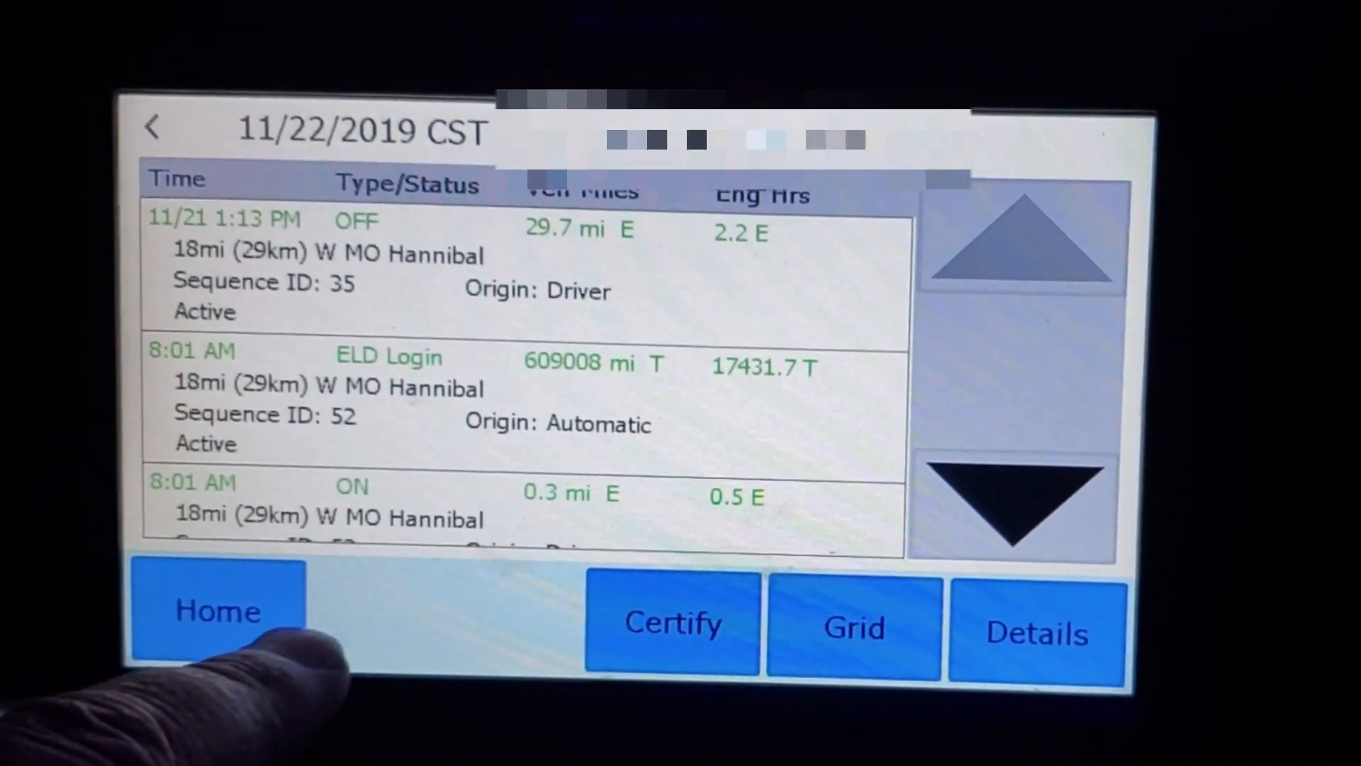
# - Return Home, bring up Change Status, then cancel without changing the status
pyautogui.click(217, 610)
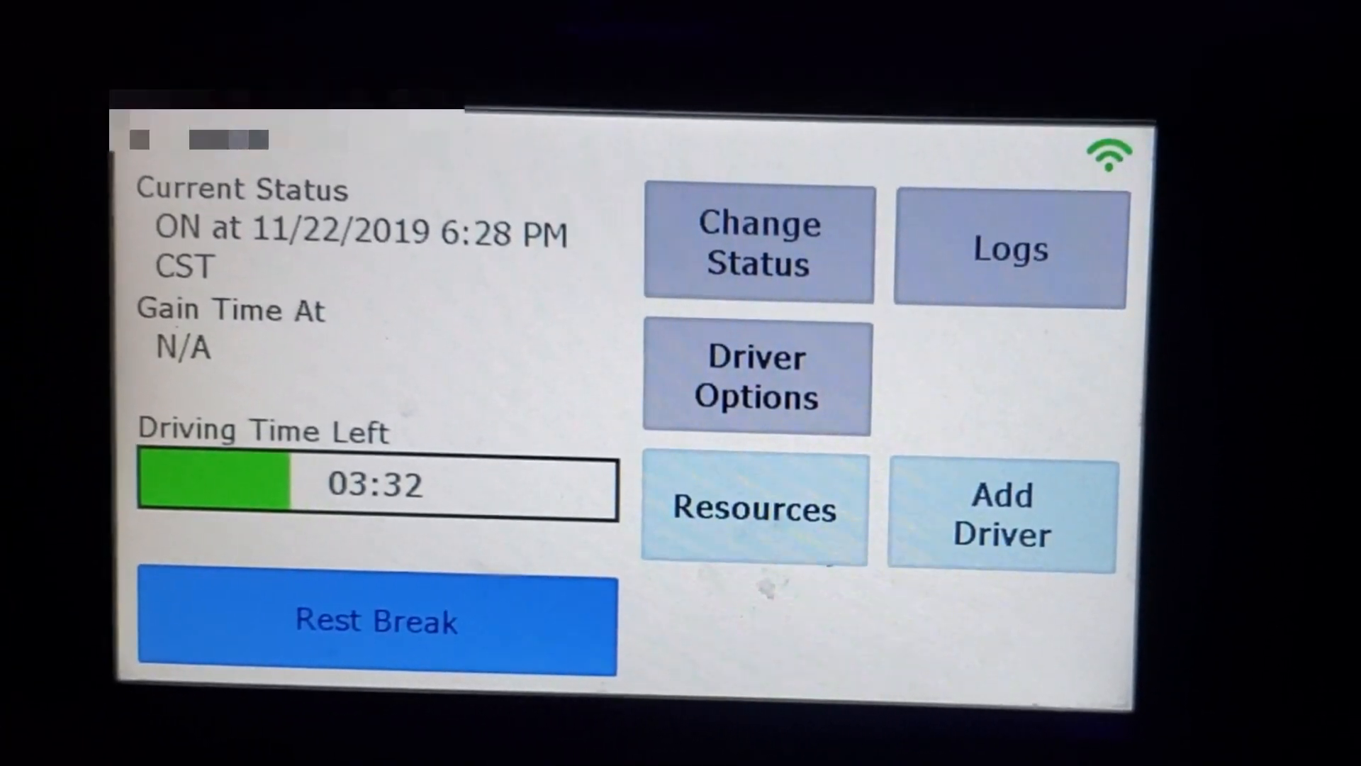
pyautogui.click(756, 242)
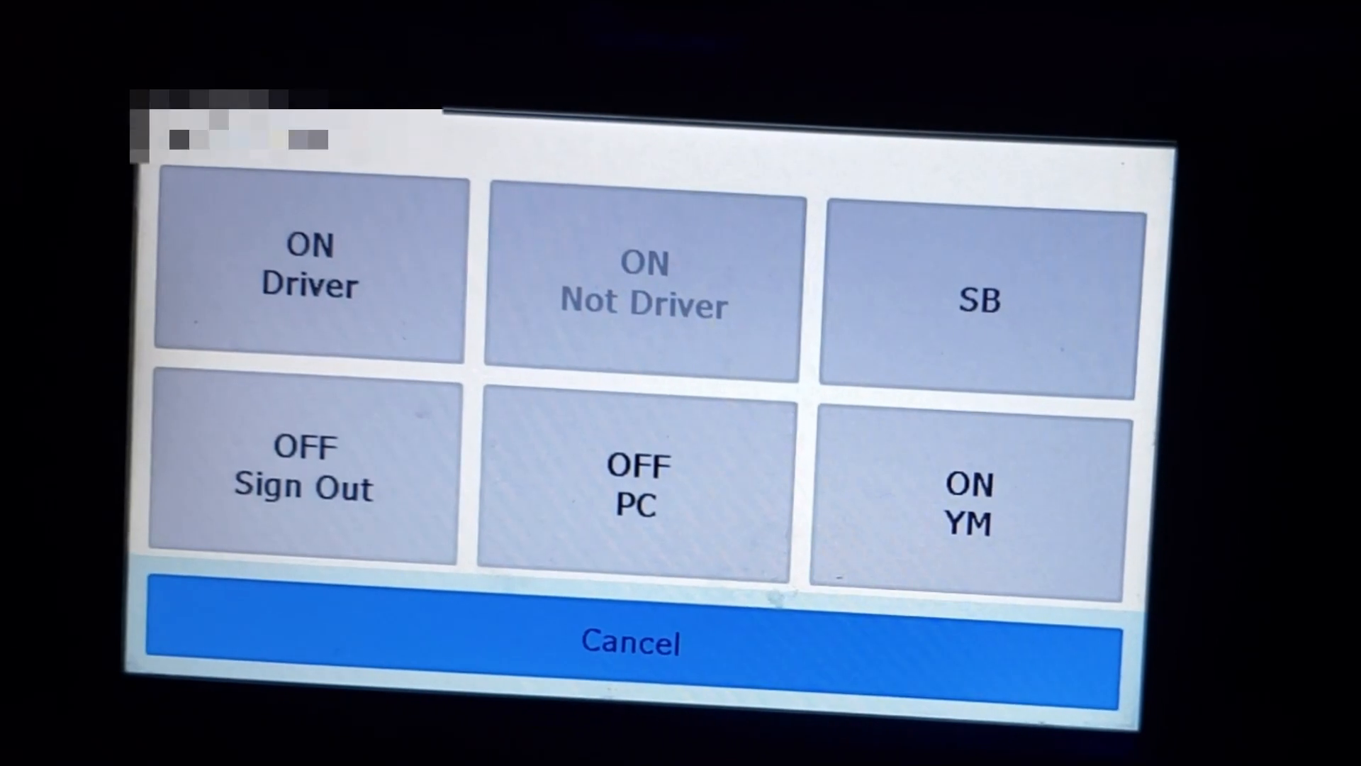
pyautogui.click(310, 263)
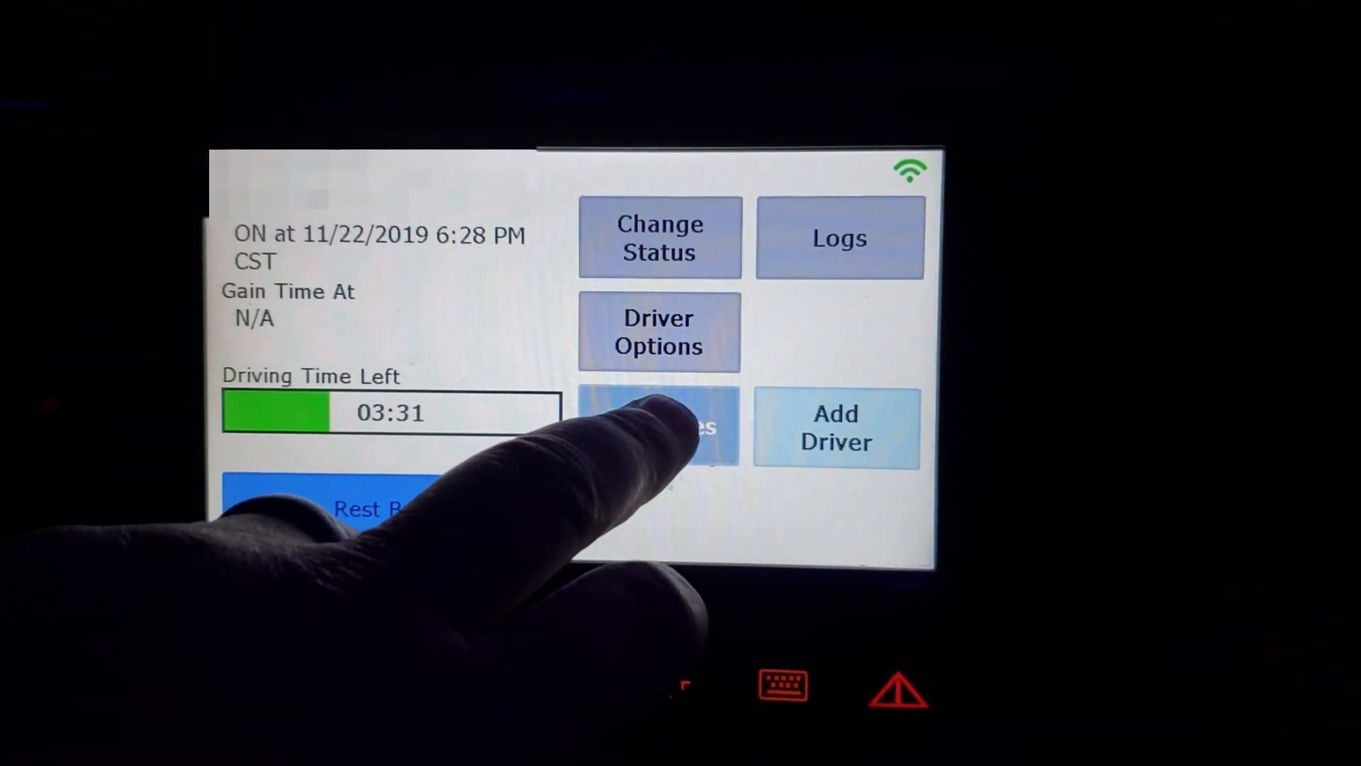
# - Review the truck's current trailers in Resources, confirming trailer 306 is the one attached
pyautogui.click(658, 425)
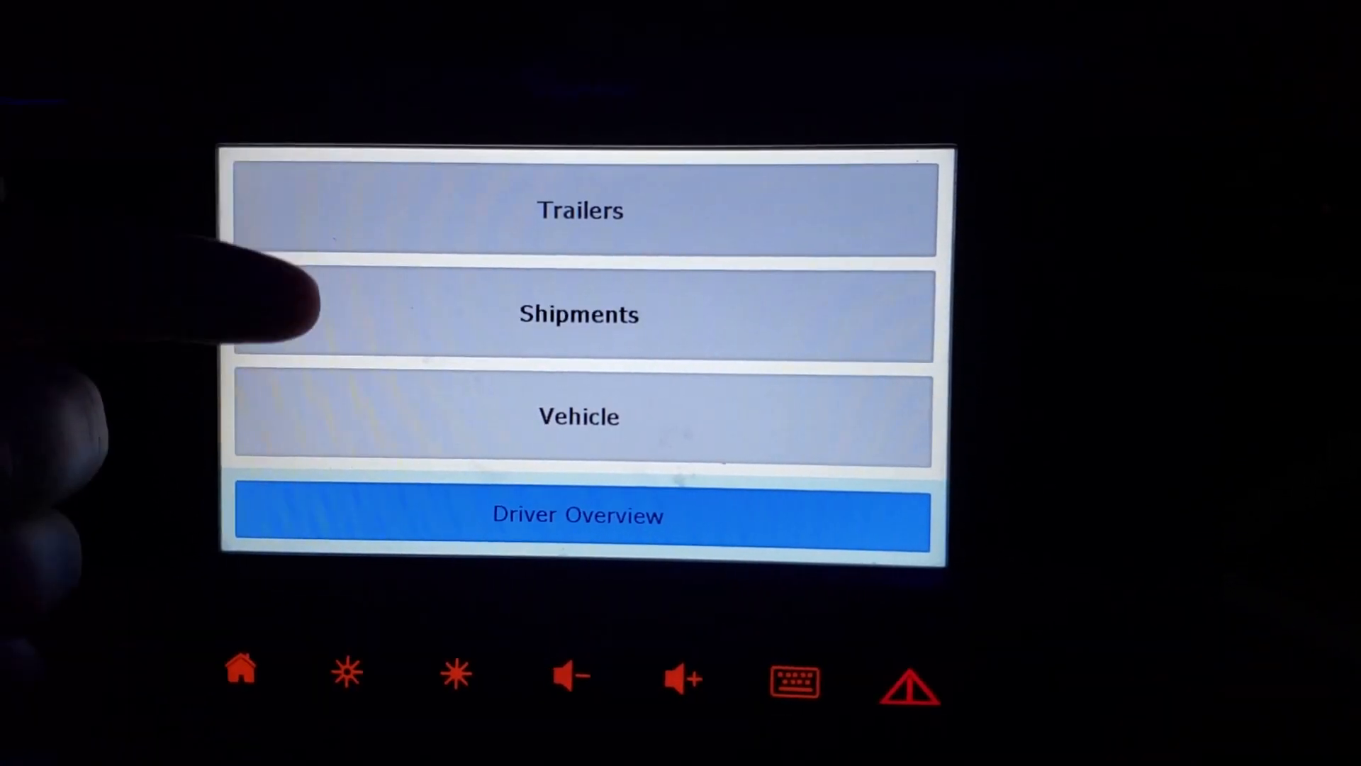
pyautogui.click(578, 210)
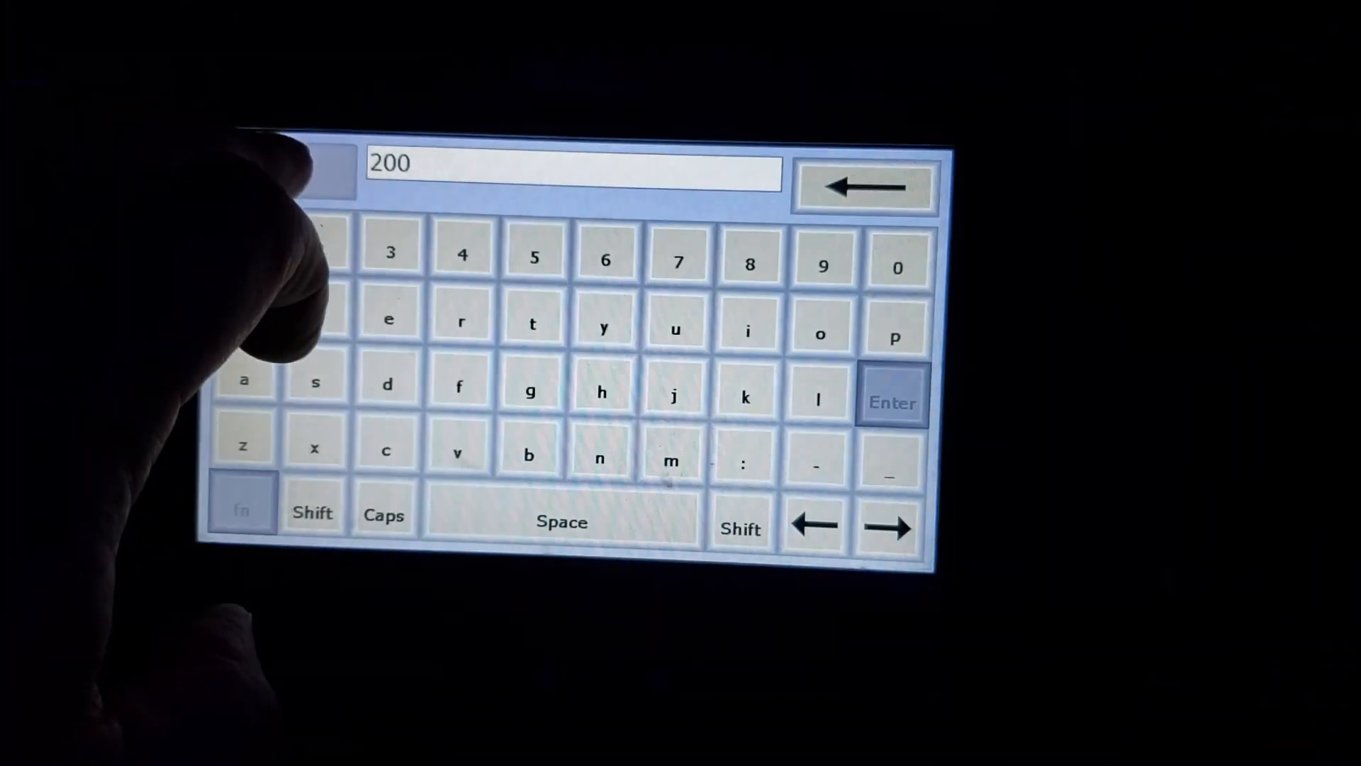
pyautogui.click(892, 396)
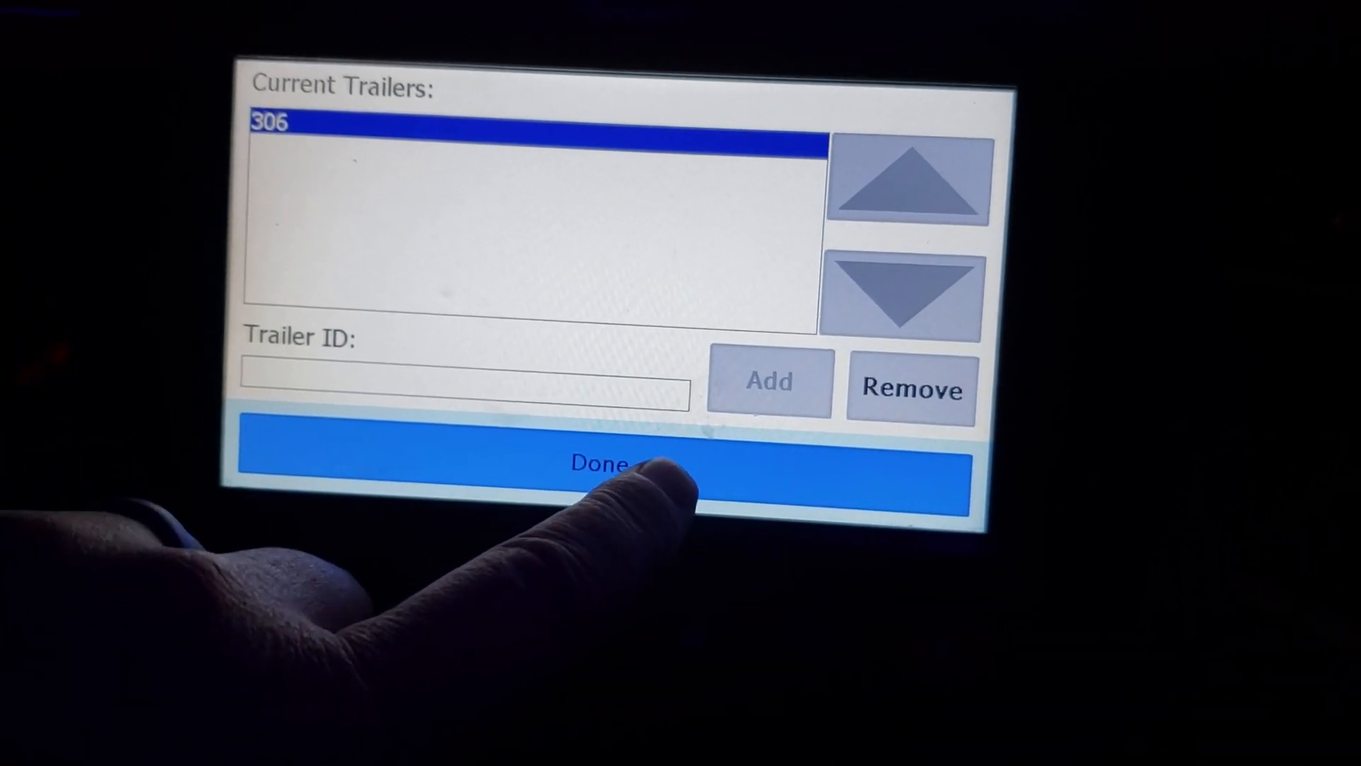
pyautogui.click(603, 463)
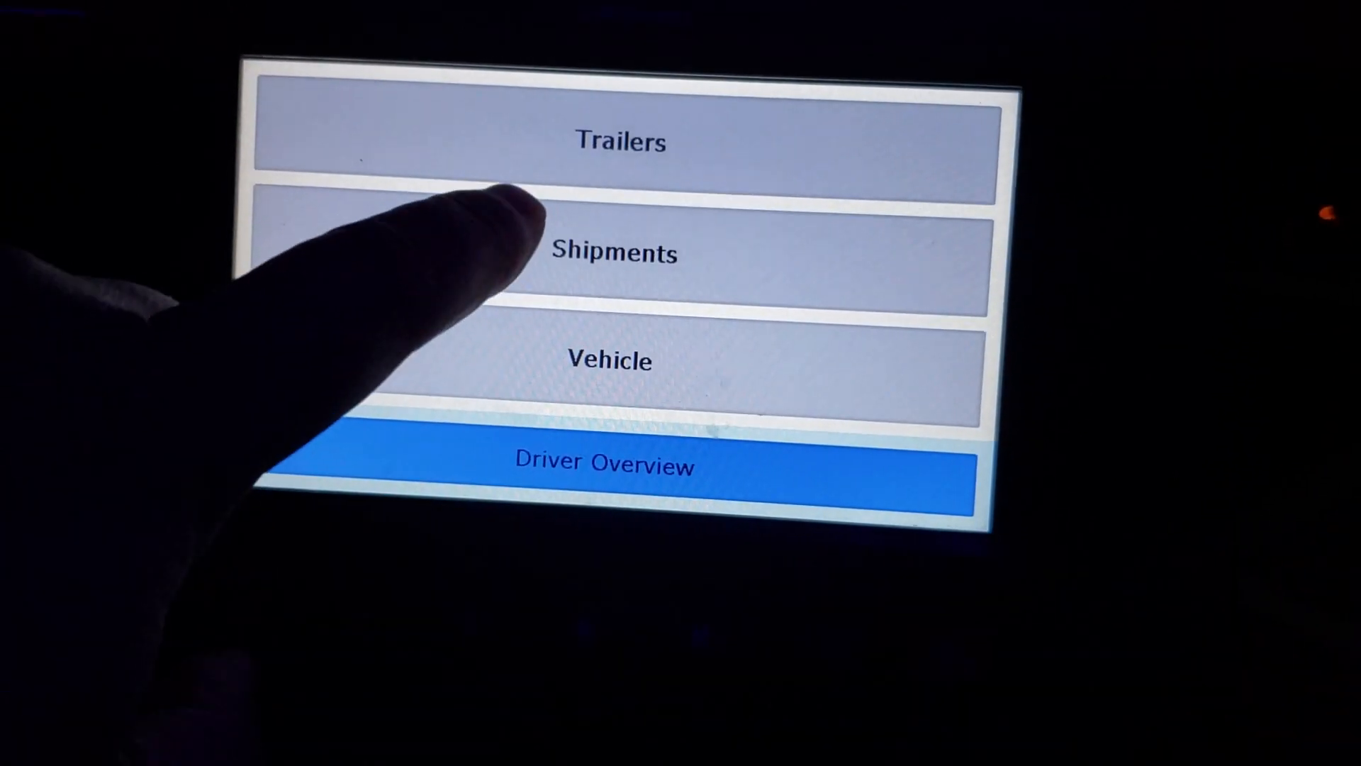
# - Enter shipment number 1234test in the Shipments editor
pyautogui.click(614, 253)
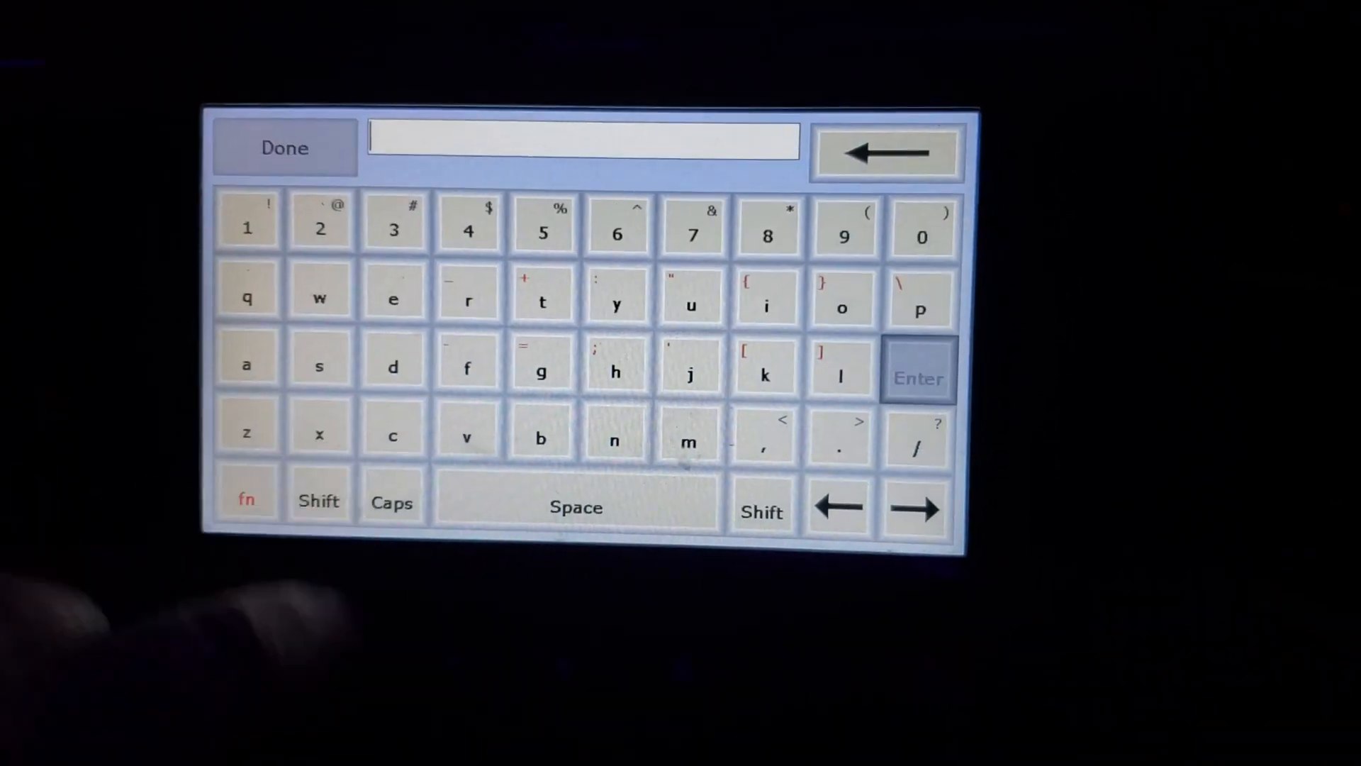
pyautogui.click(247, 220)
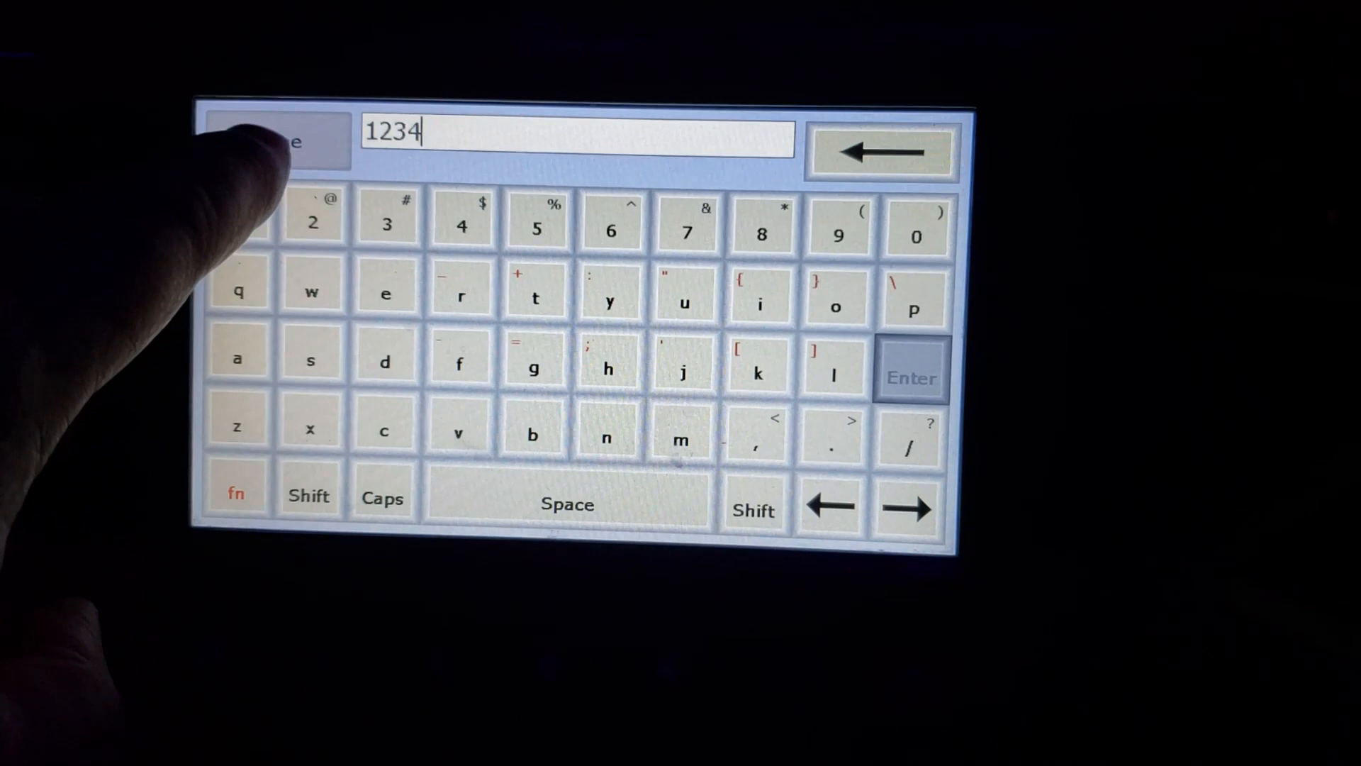
pyautogui.write('test')
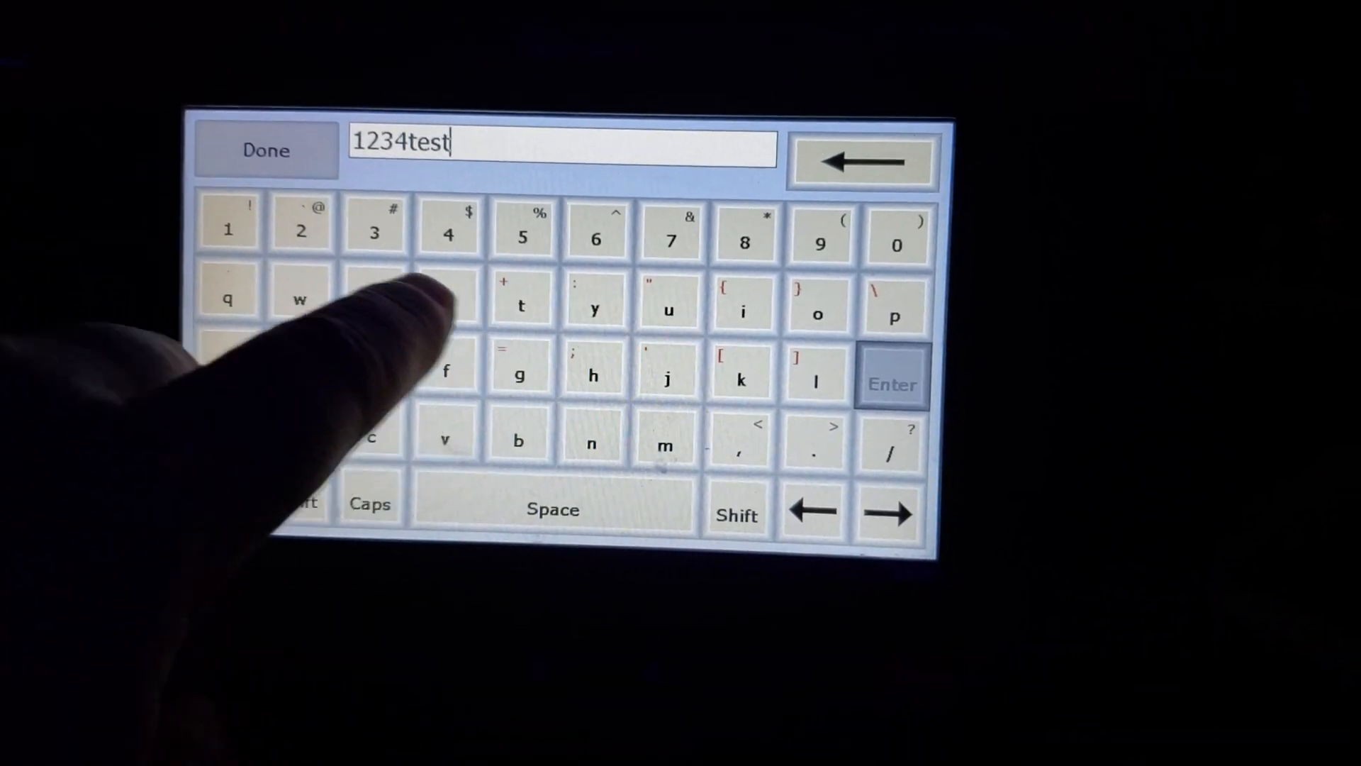
pyautogui.click(265, 149)
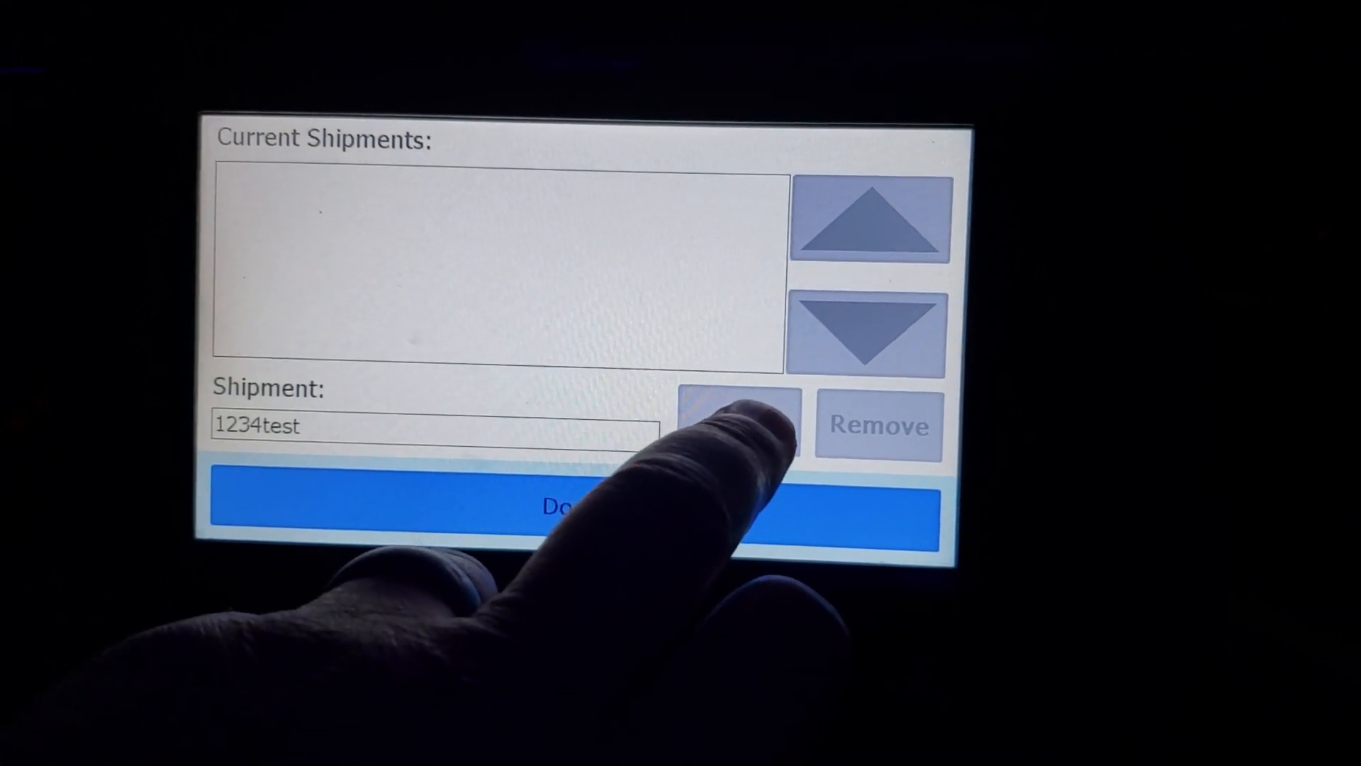
# - Add 1234TEST to the current shipments and return to the resources menu
pyautogui.click(736, 425)
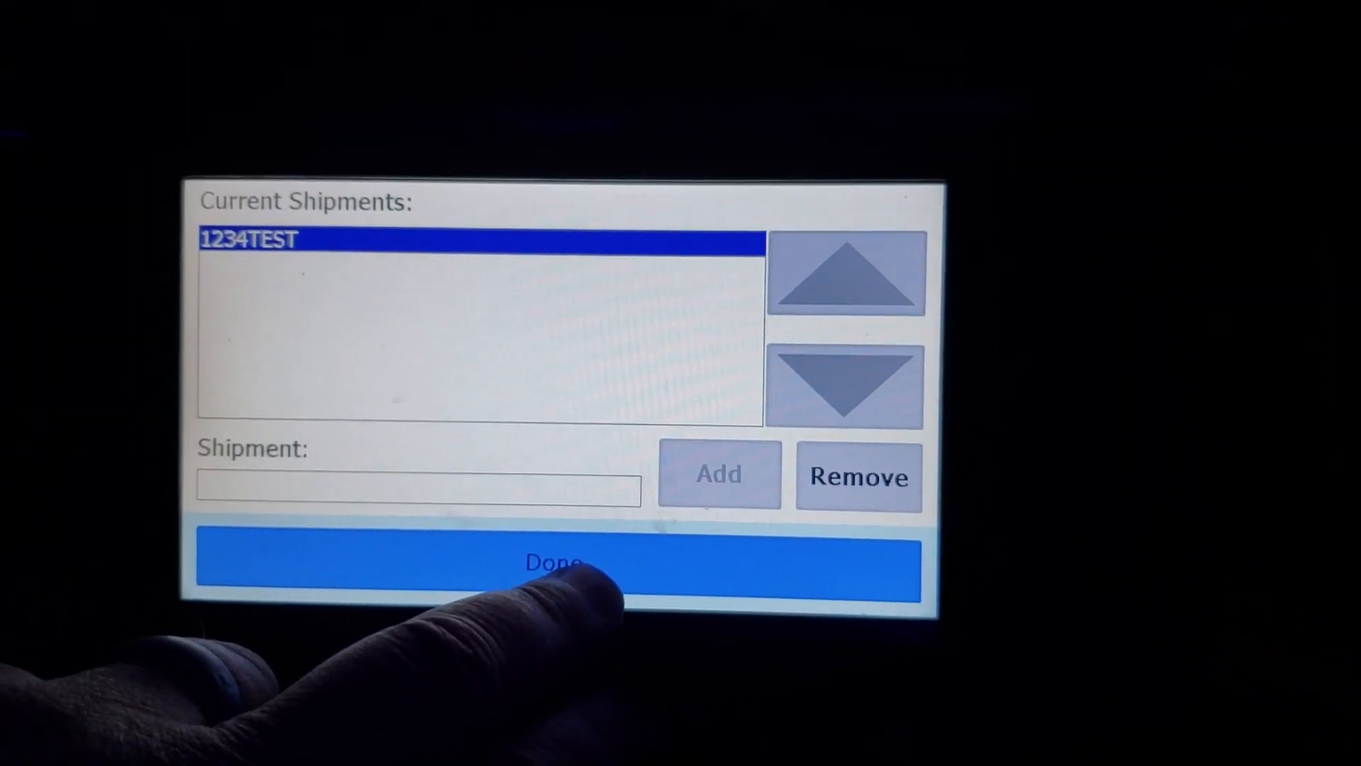
pyautogui.click(554, 563)
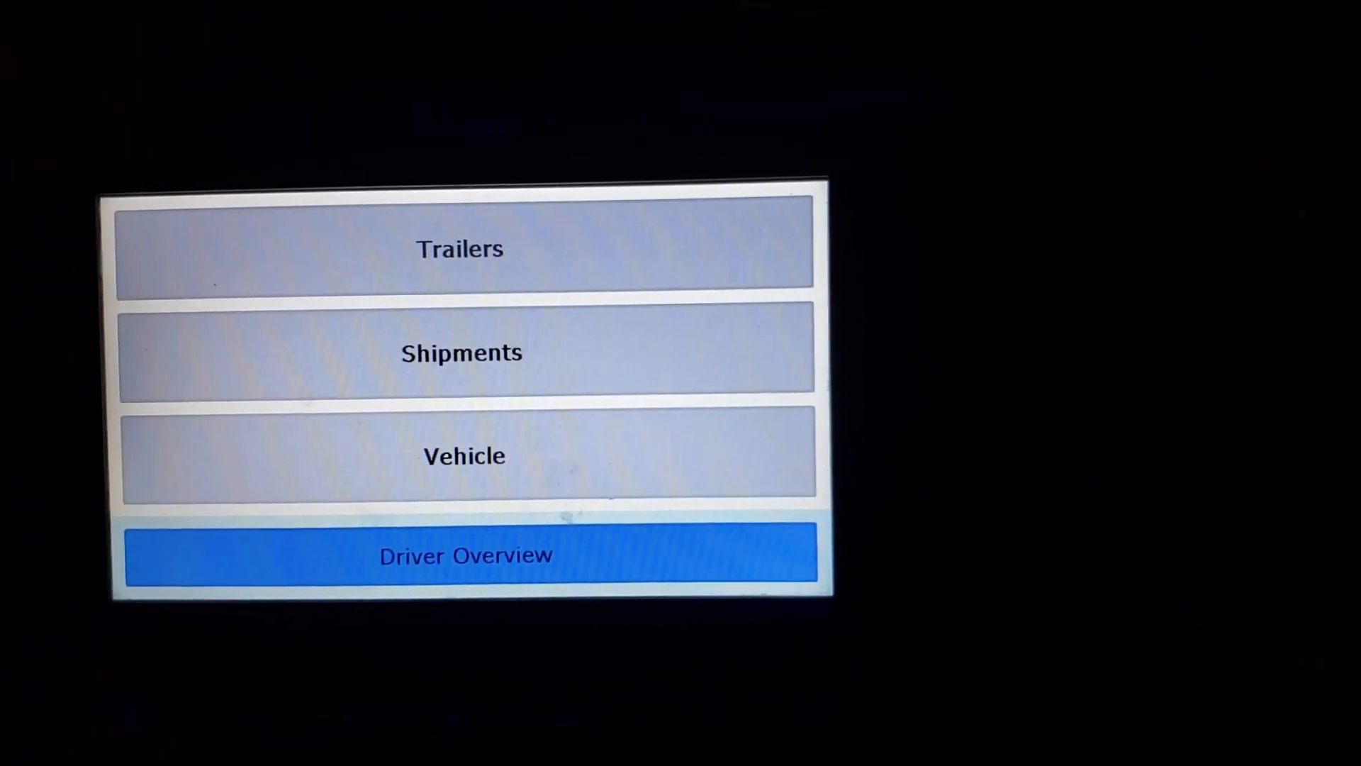
pyautogui.click(464, 556)
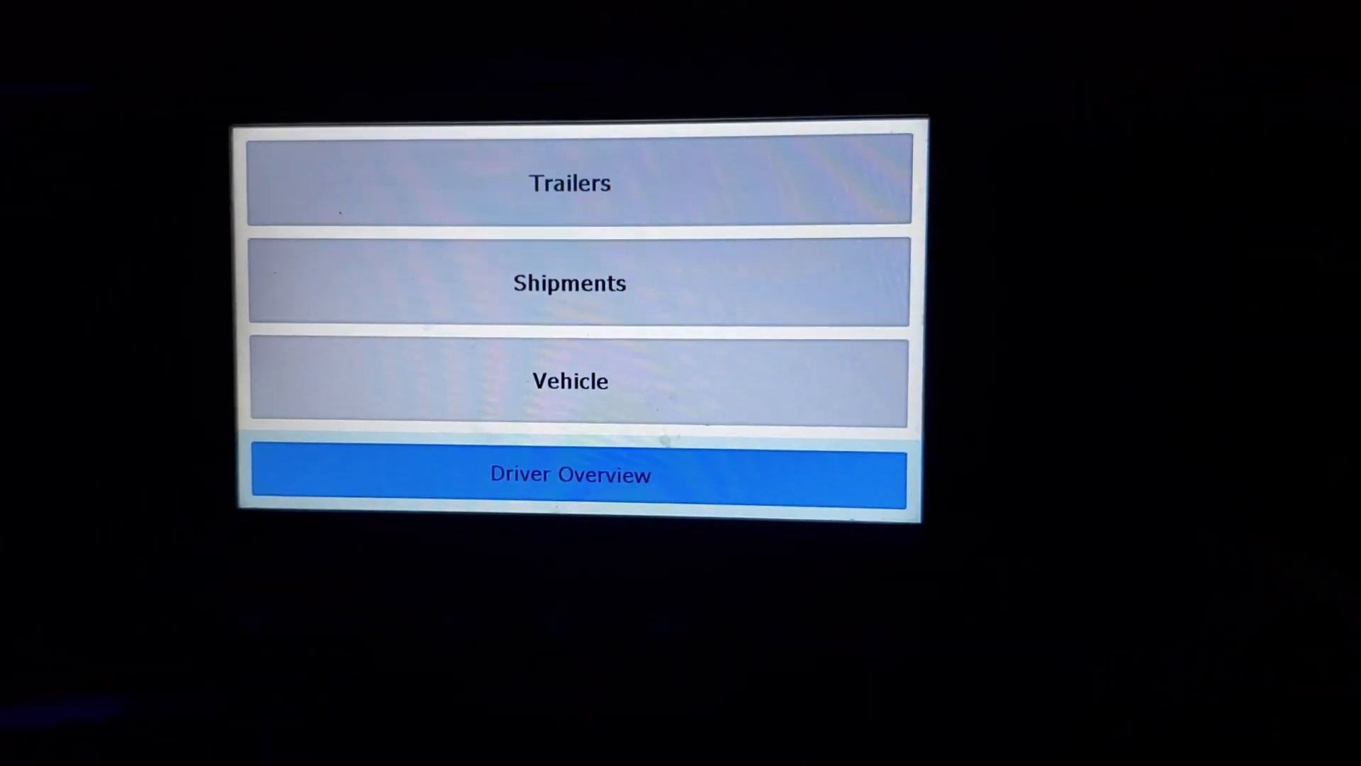
# - Return to the driver overview and bring up the 11/22/2019 daily log graph
pyautogui.click(569, 474)
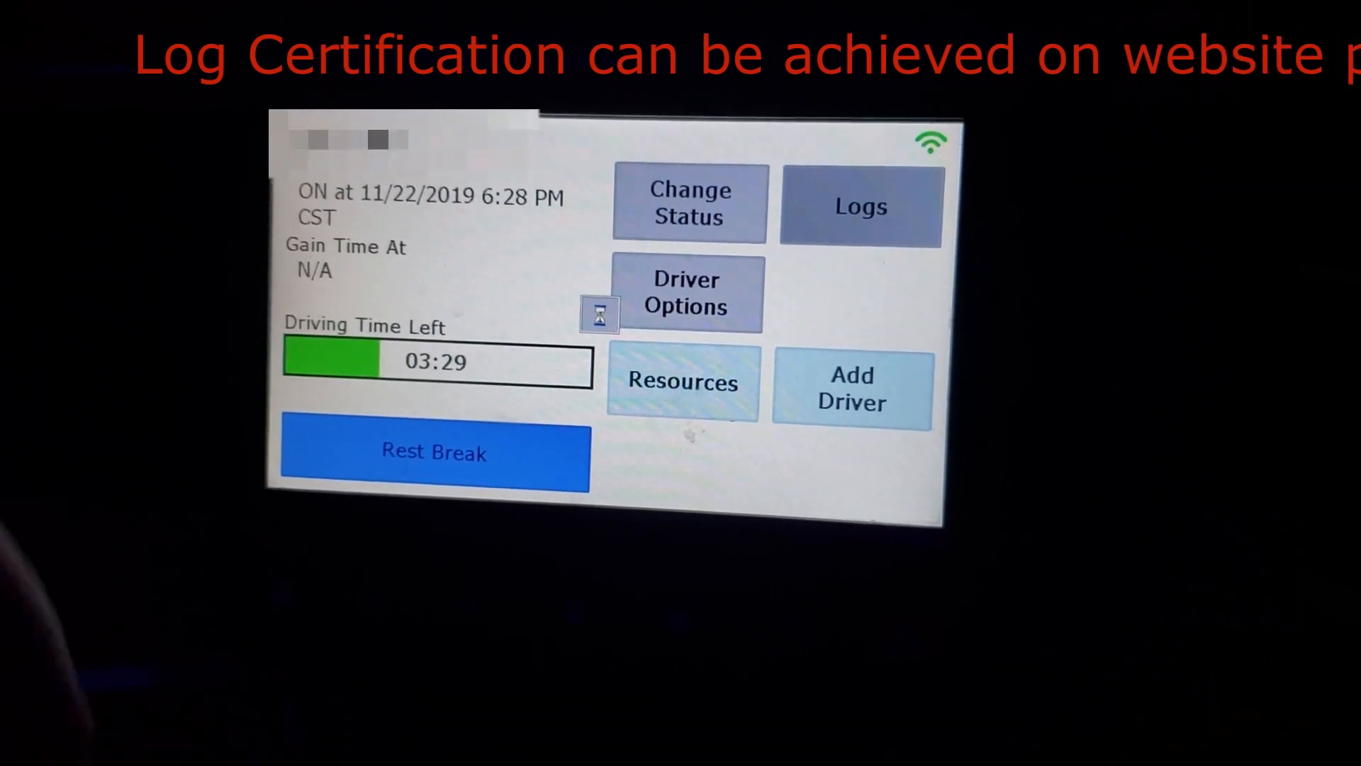
pyautogui.click(860, 204)
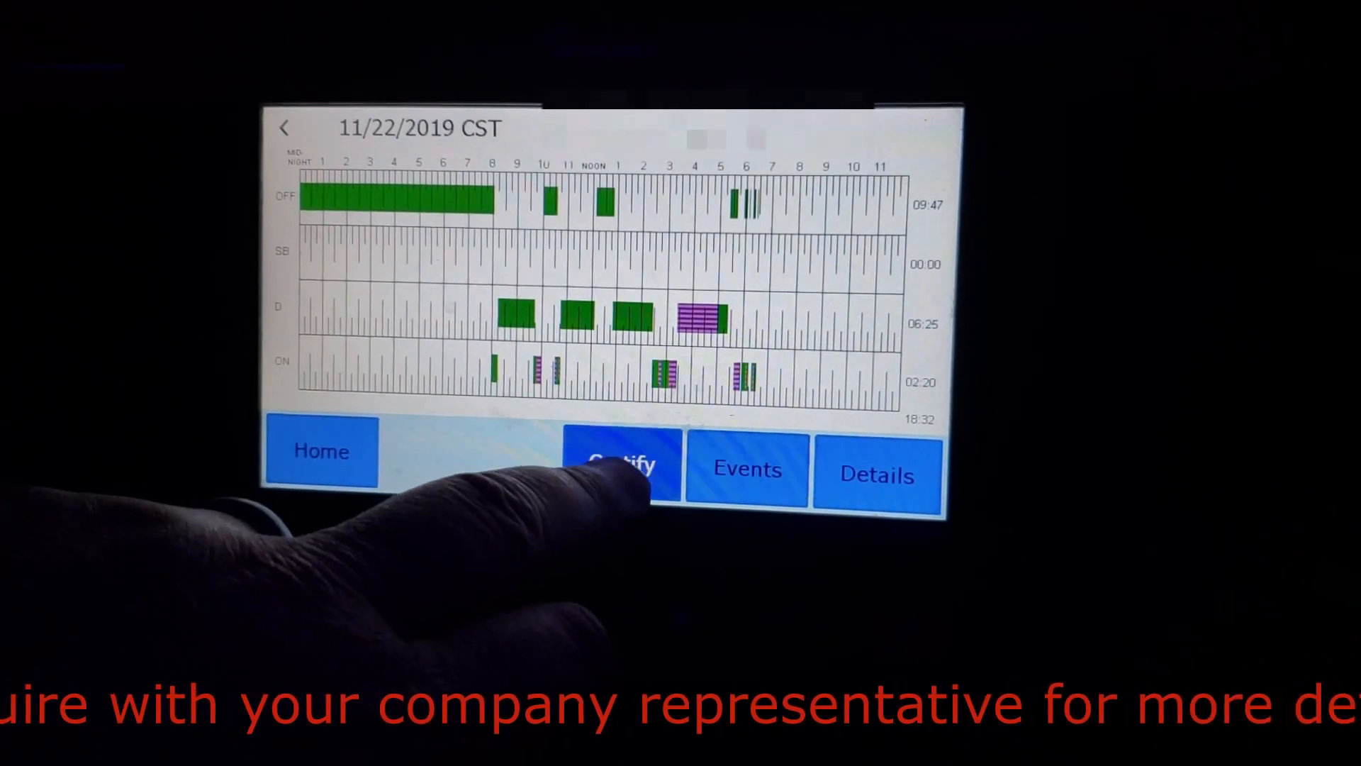
# - Certify the 11/22/2019 daily log with the password and agree to the certification statement
pyautogui.click(621, 463)
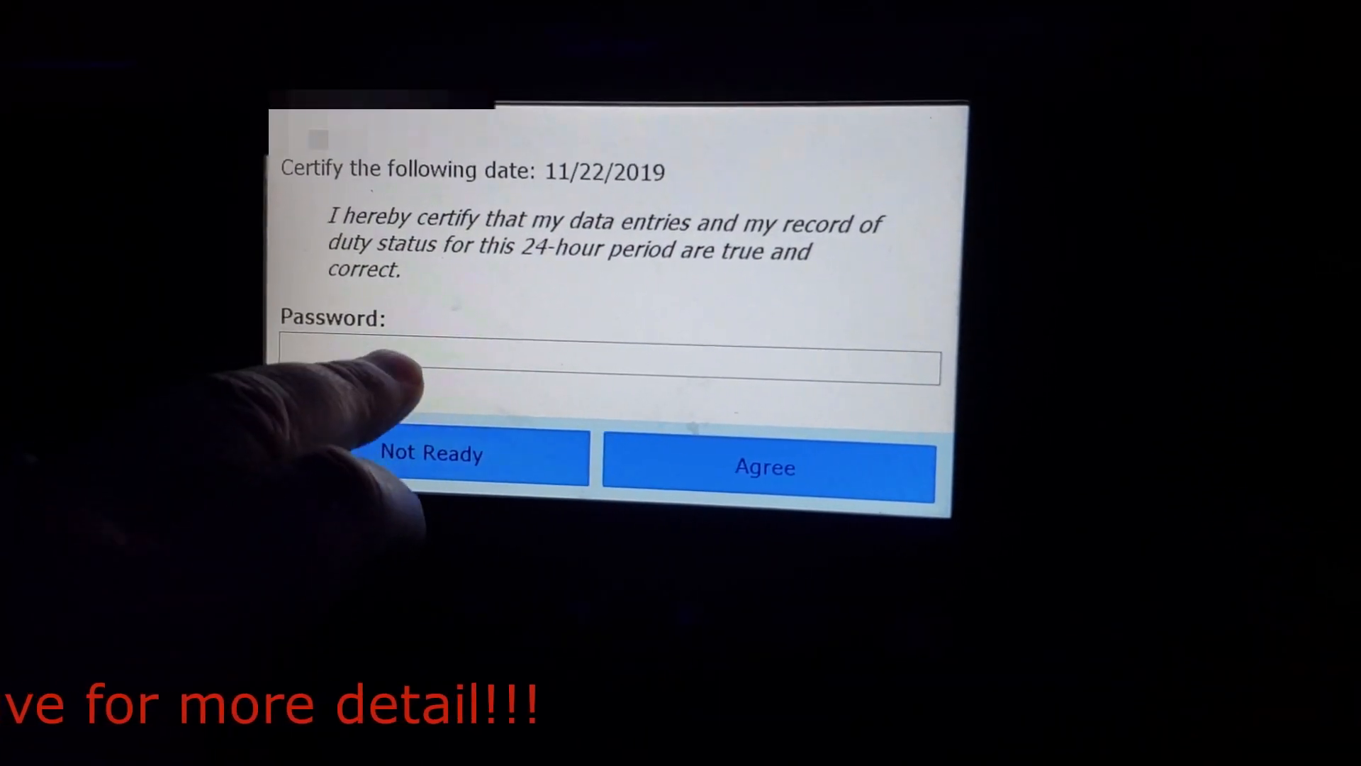
pyautogui.click(608, 367)
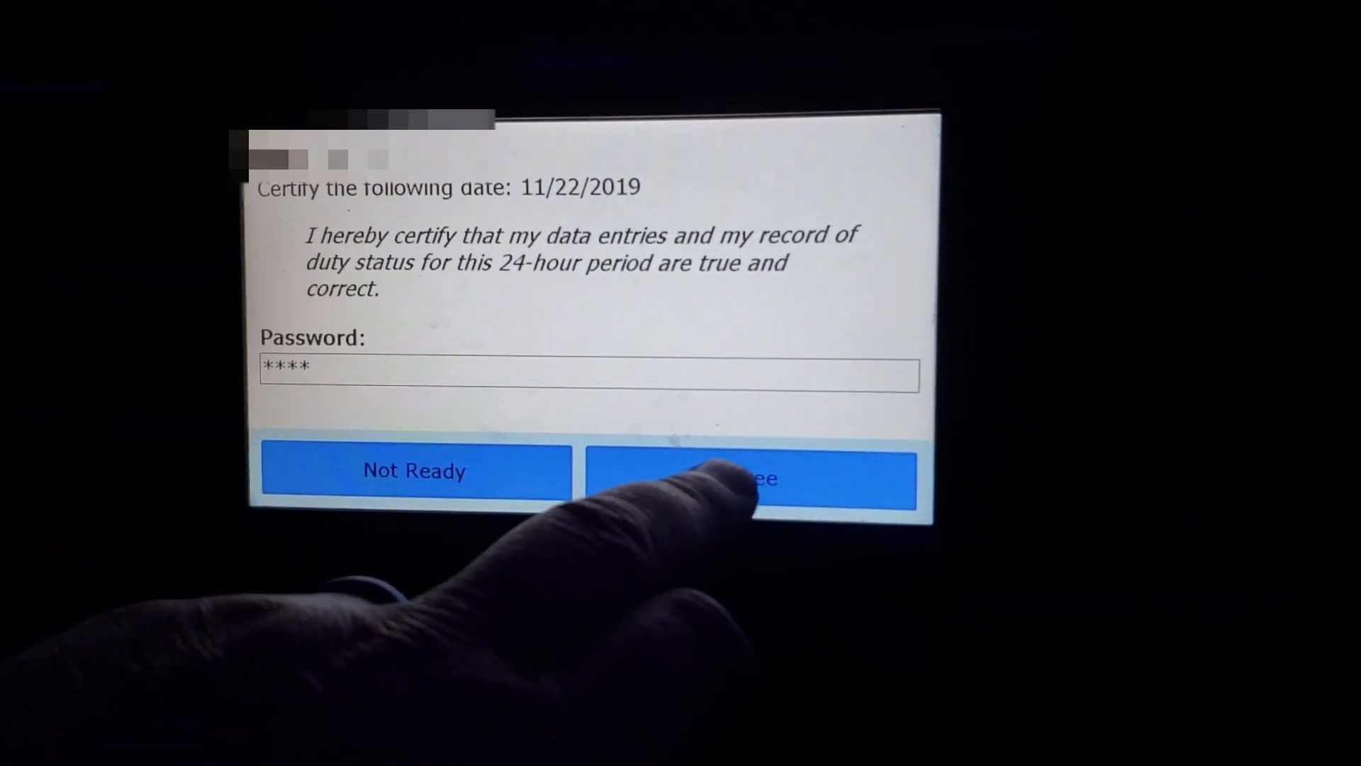
pyautogui.click(753, 478)
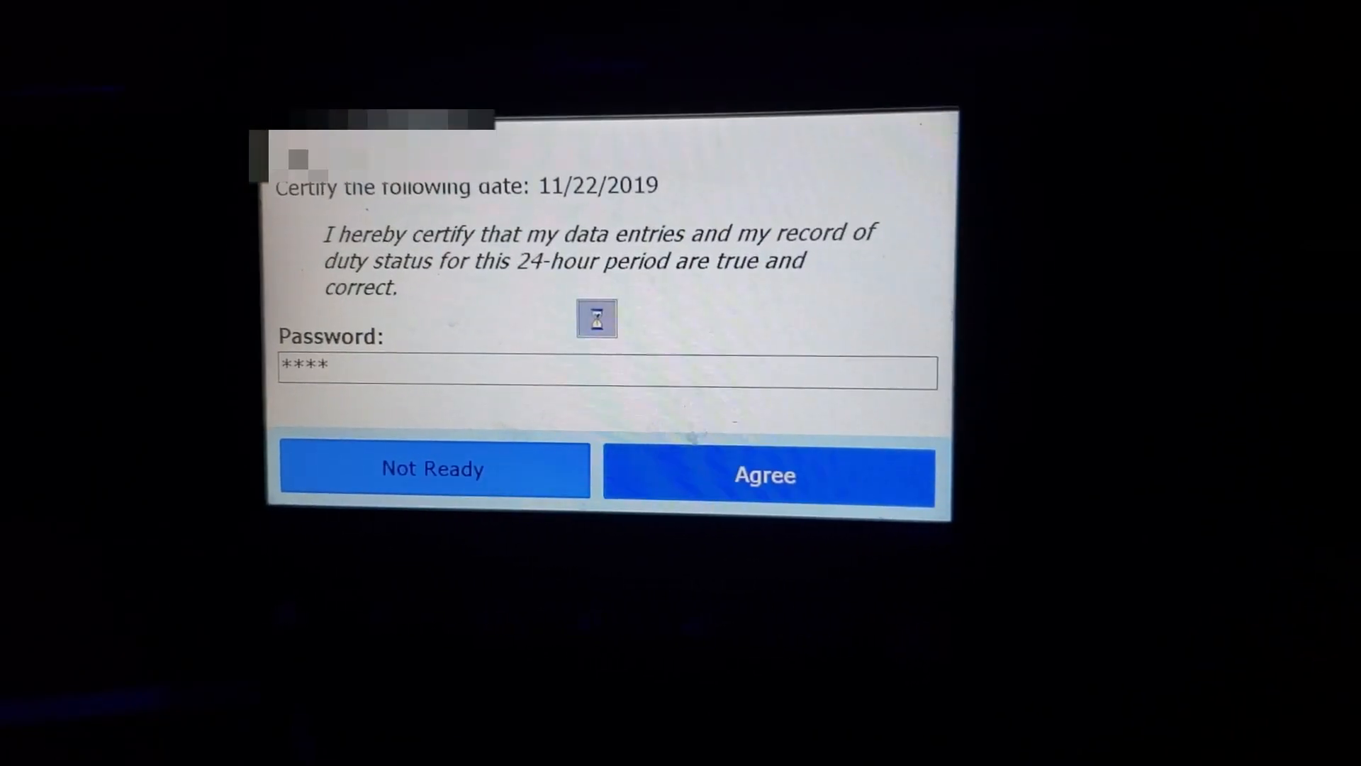
pyautogui.click(766, 475)
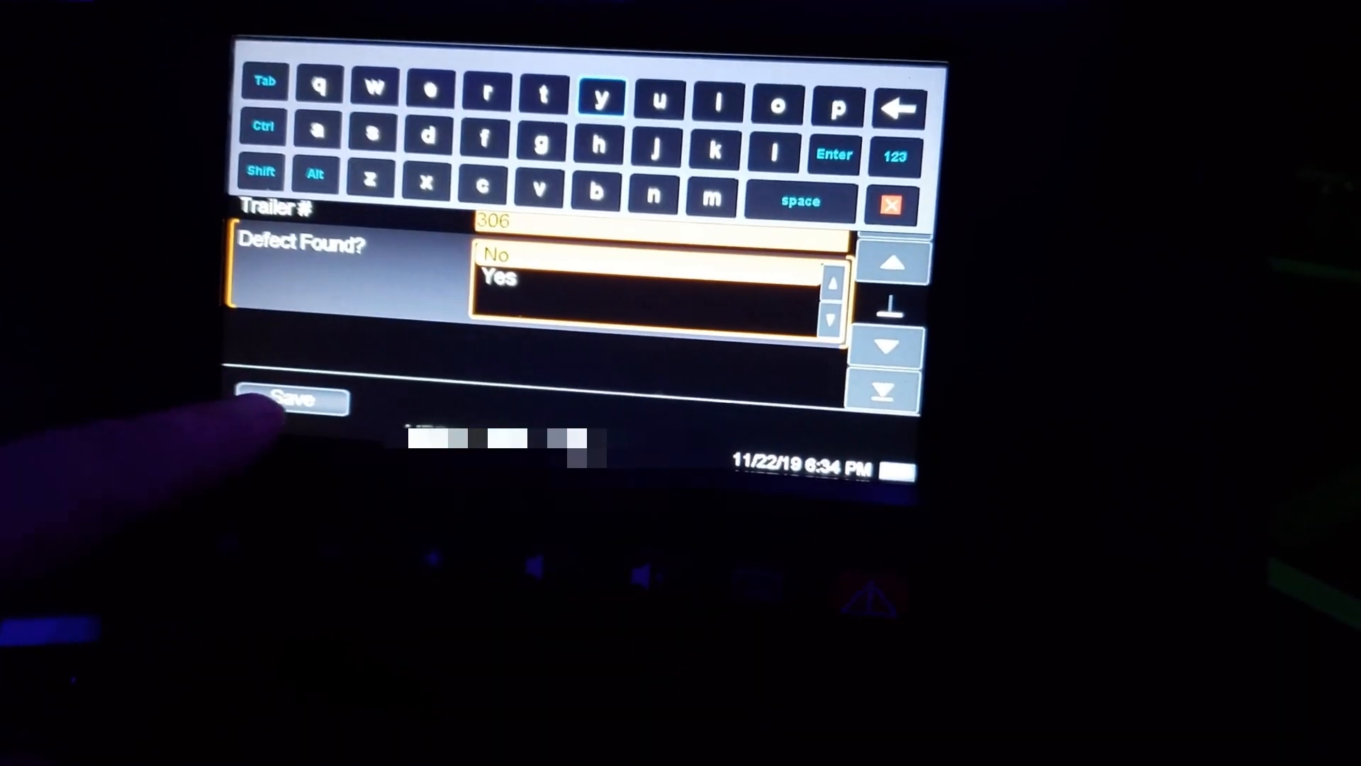
# - Save trailer 306's post-trip inspection report and return to Home
pyautogui.click(291, 400)
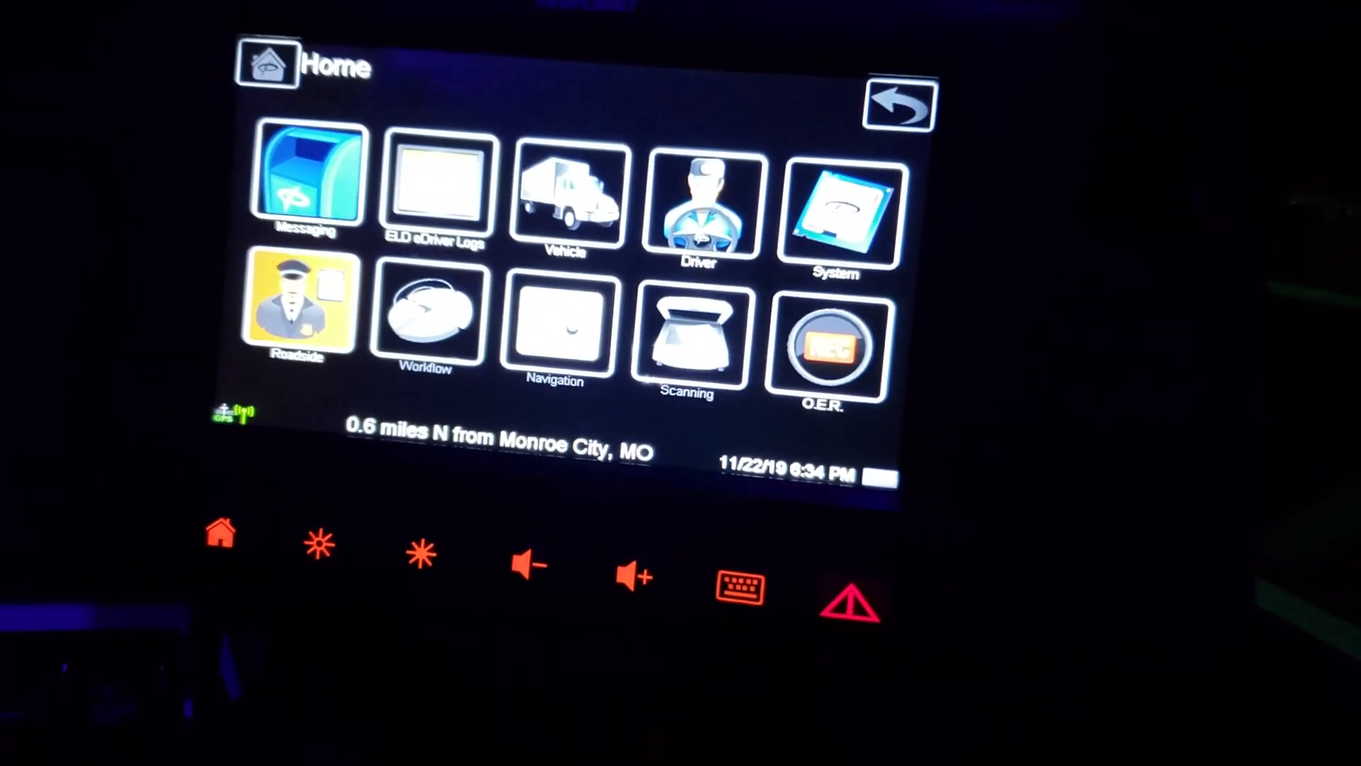
# - Start the driver logout and continue past the 'Logs are up to date' notice
pyautogui.click(439, 192)
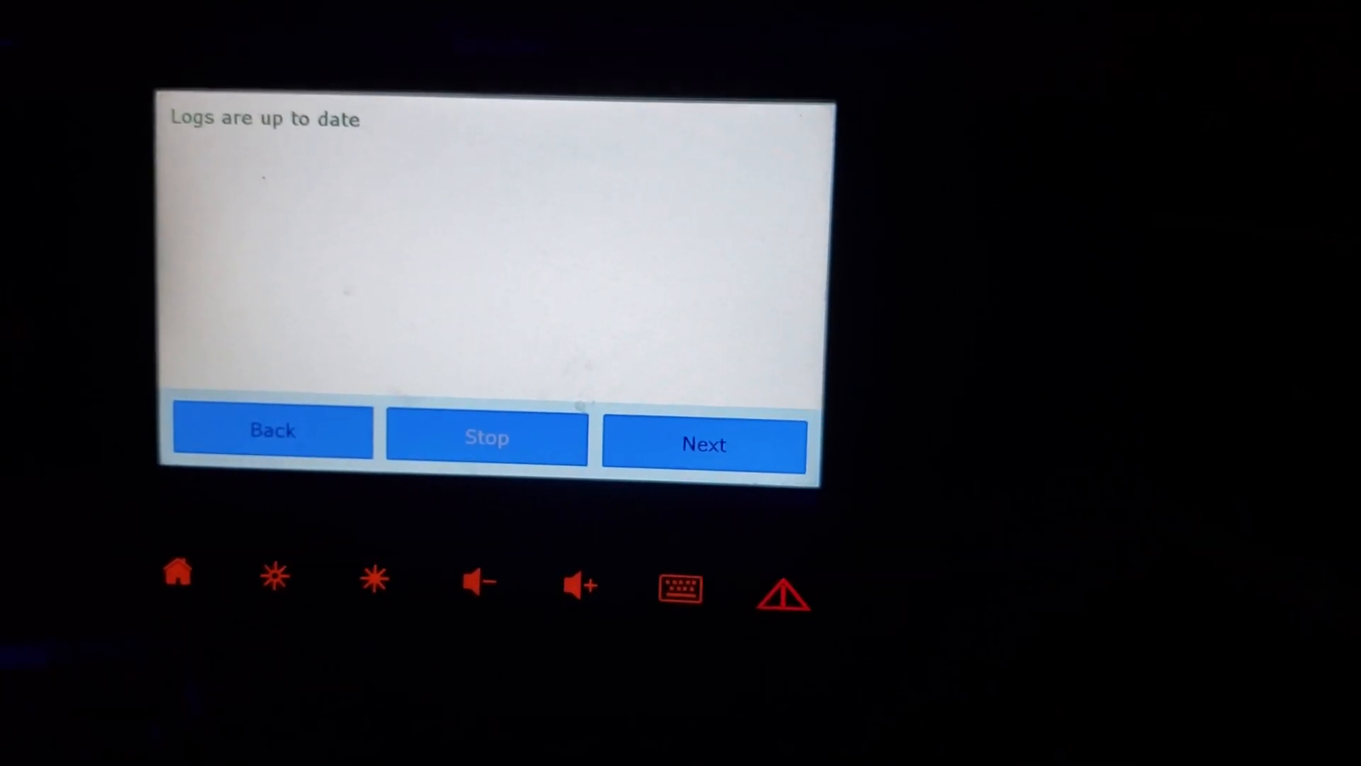
pyautogui.click(703, 444)
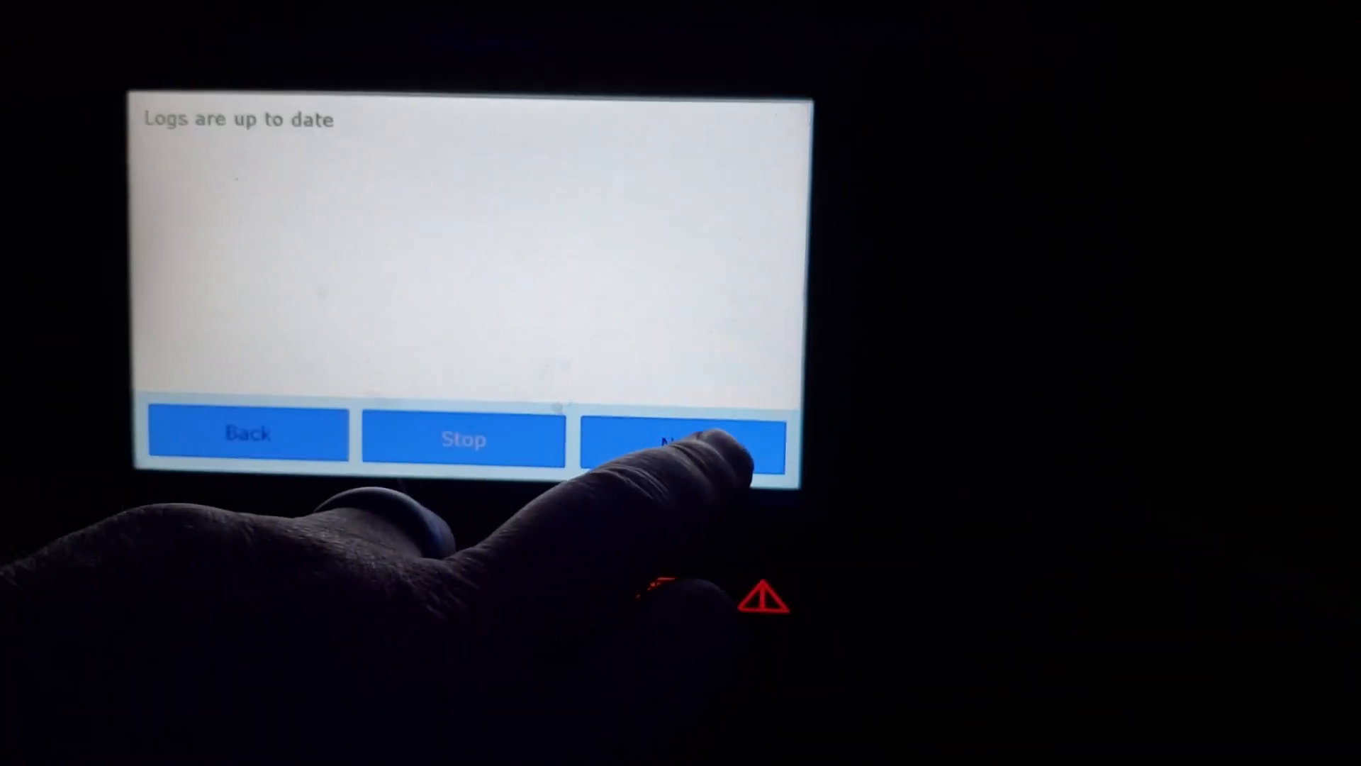
pyautogui.click(686, 442)
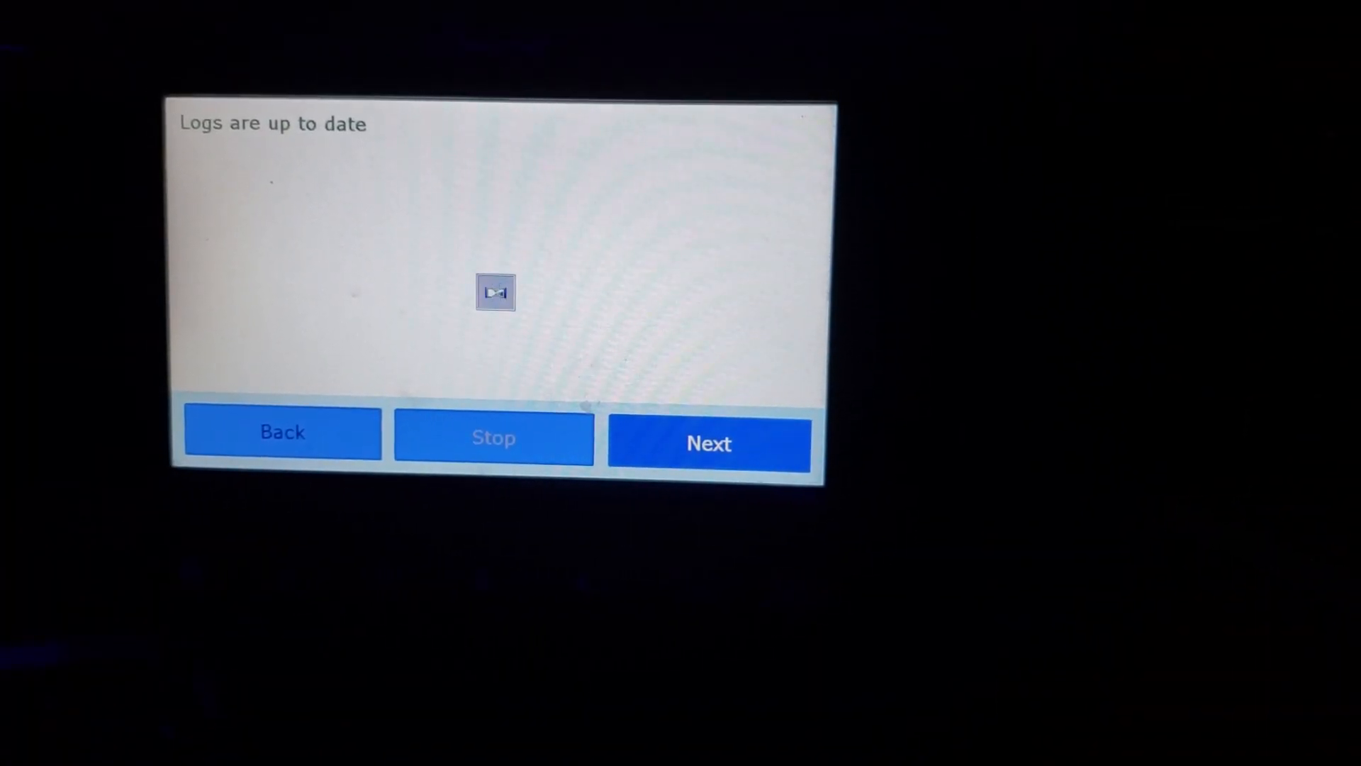